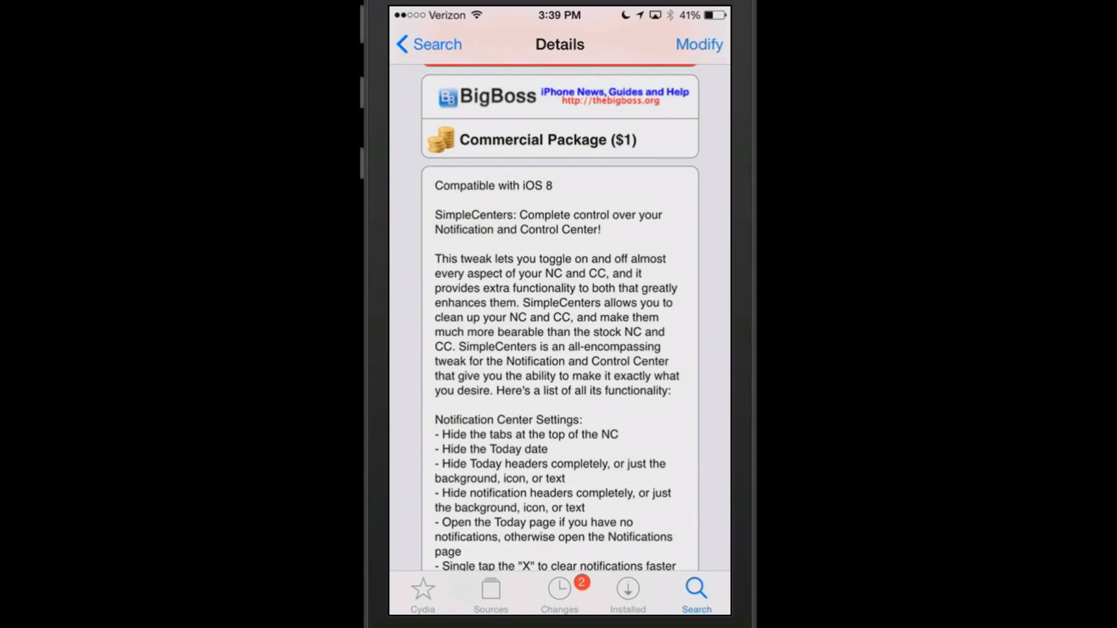
# - Leave Cydia for the home screen and launch the device Settings app
pyautogui.press('home')
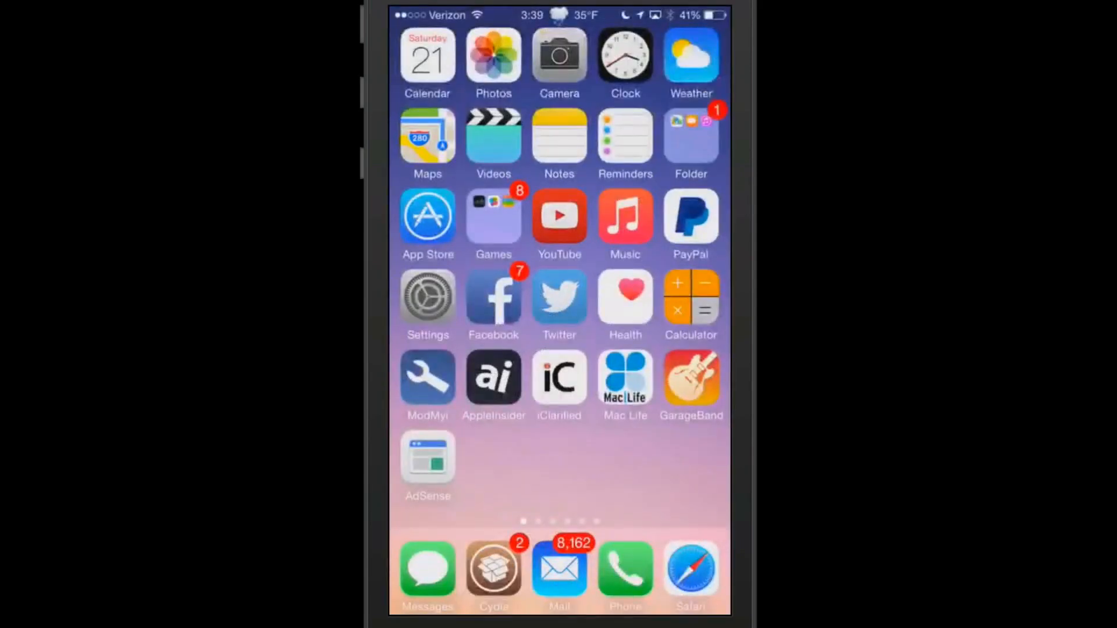
pyautogui.click(428, 305)
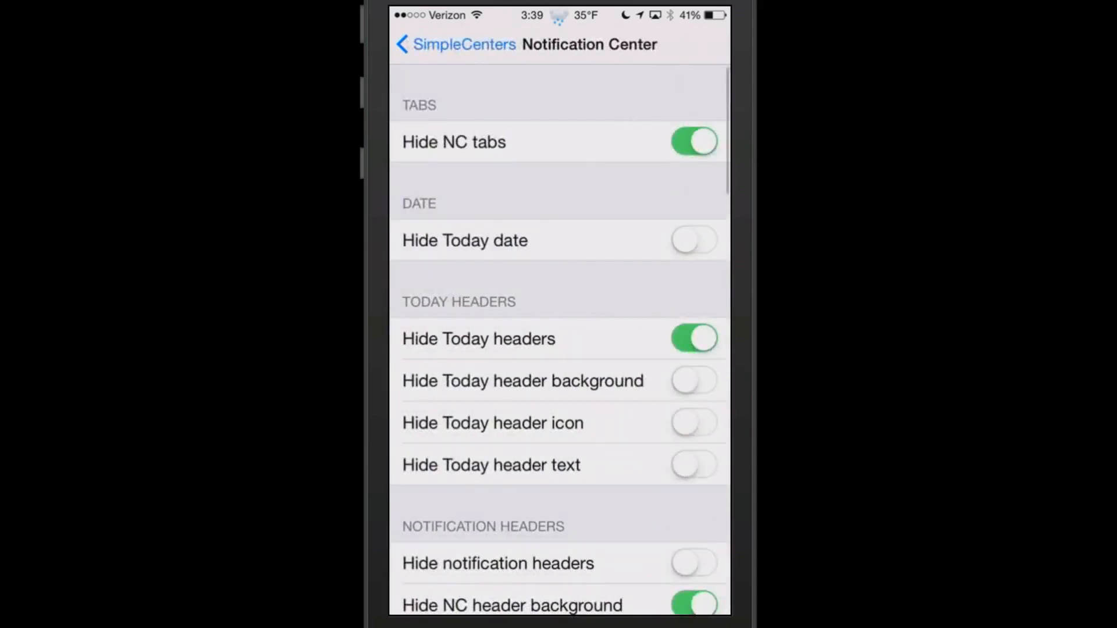
# - Scroll through all Notification Center options, then go back to the SimpleCenters main page
pyautogui.scroll(-3)
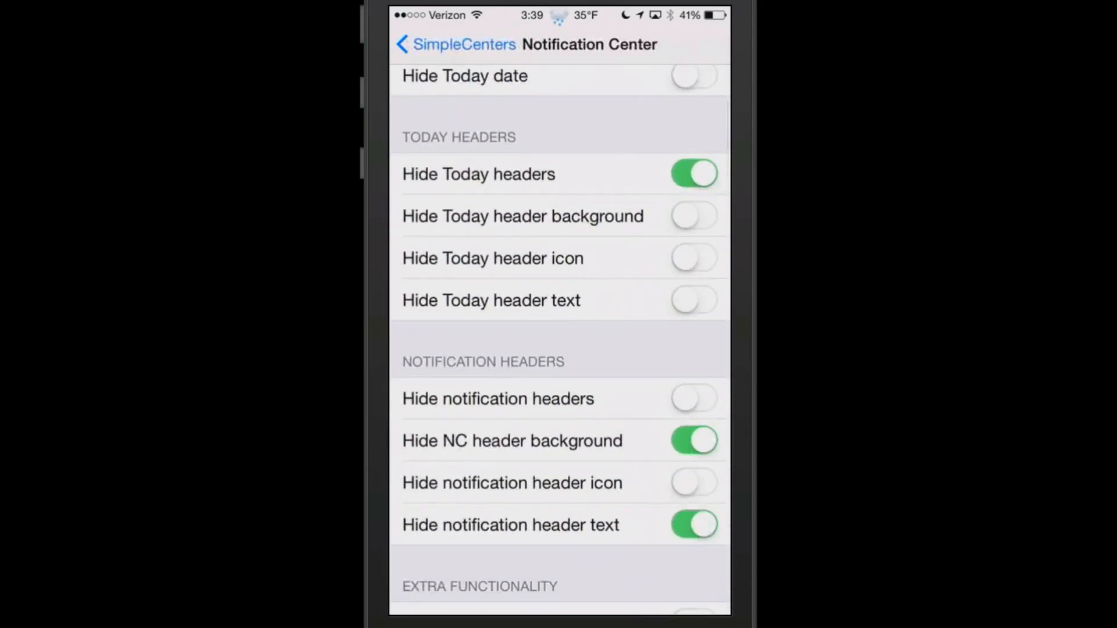
pyautogui.scroll(-3)
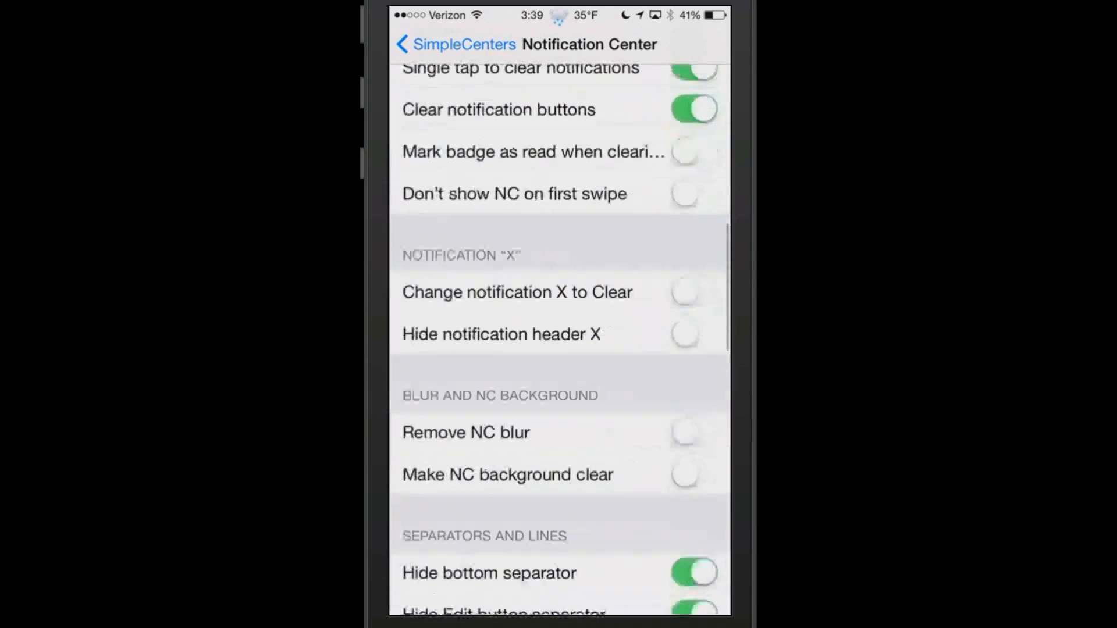
pyautogui.scroll(-3)
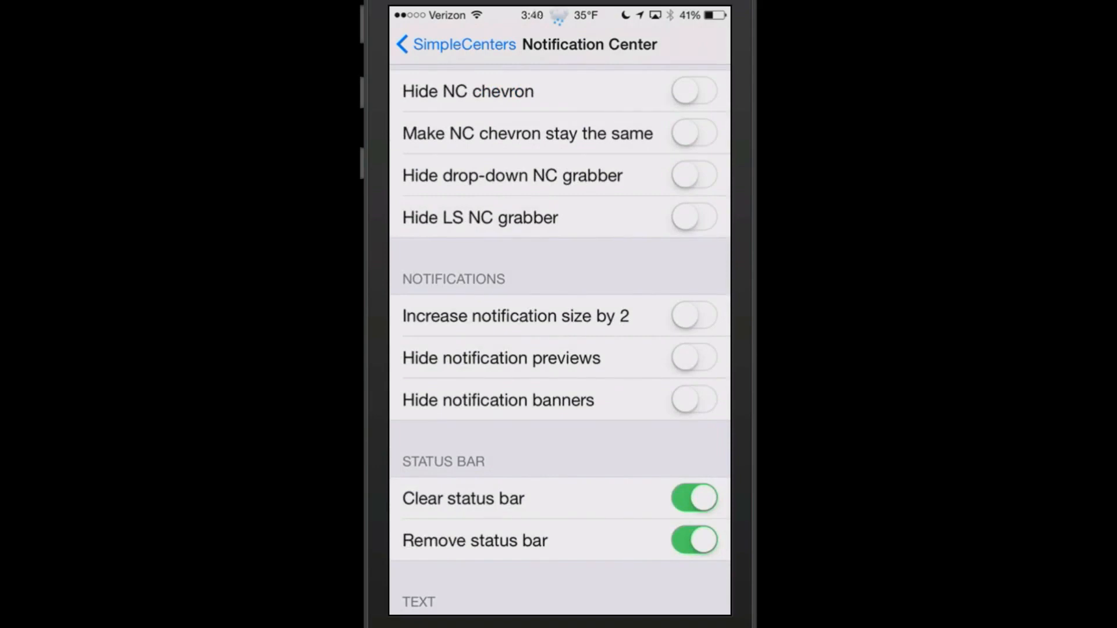
pyautogui.scroll(-3)
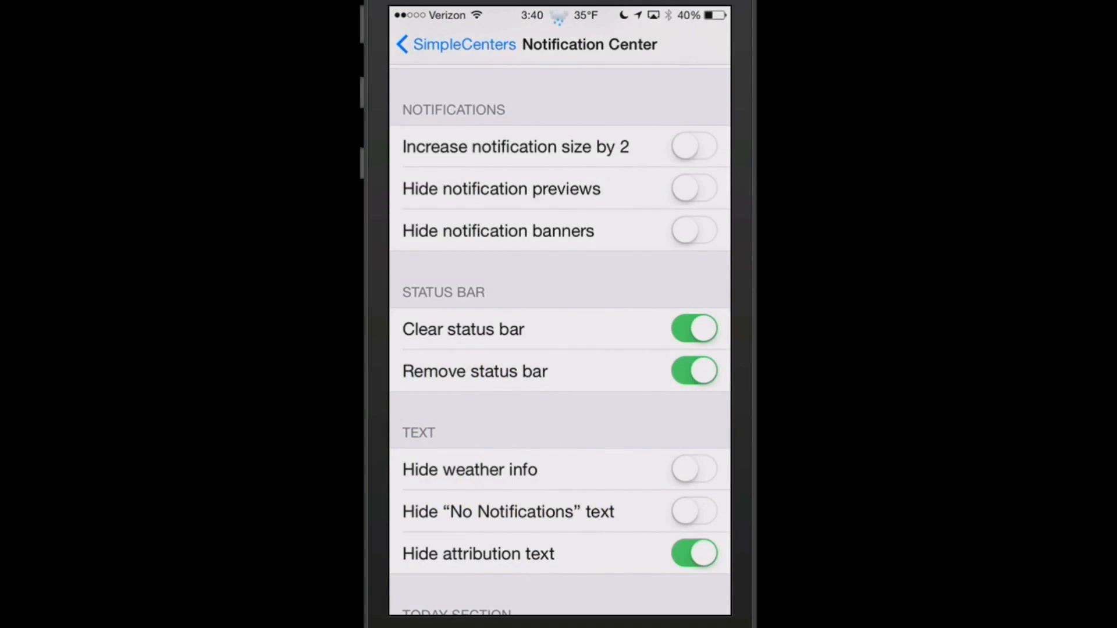
pyautogui.click(456, 44)
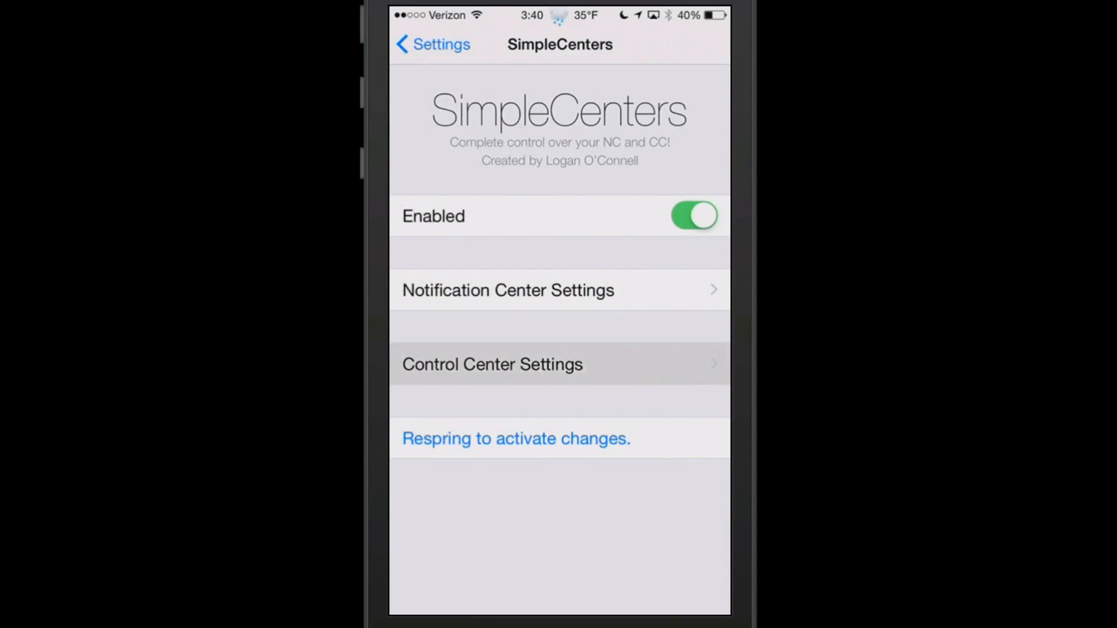
# - Enter Control Center Settings to review its conditional, AirPlay and blur sections
pyautogui.click(491, 364)
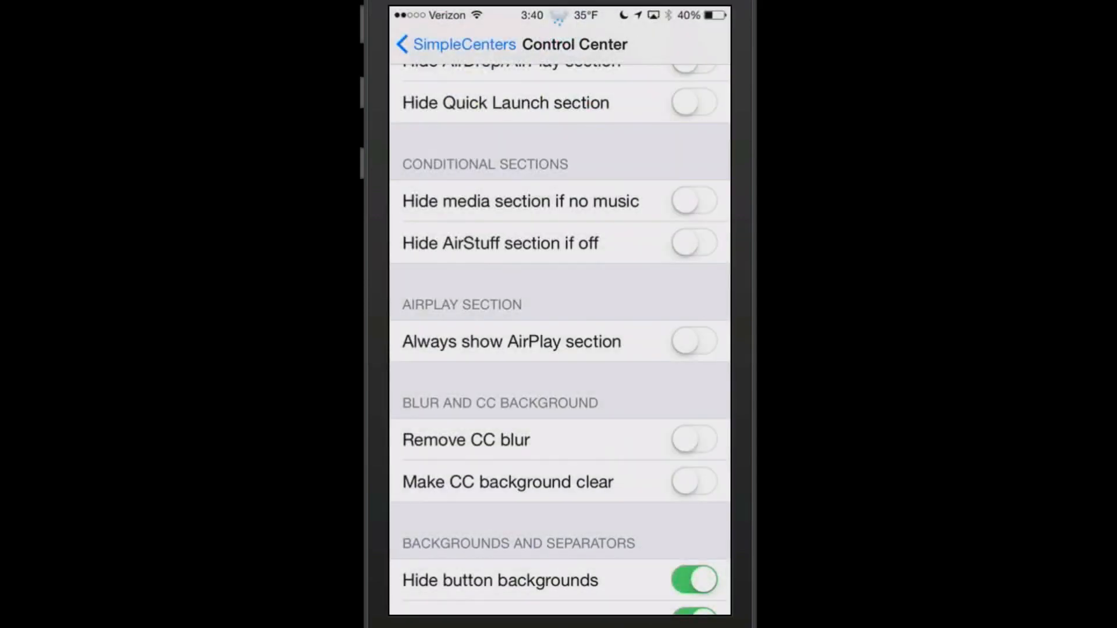
# - Back out of the Control Center options toward the main Settings list
pyautogui.click(456, 44)
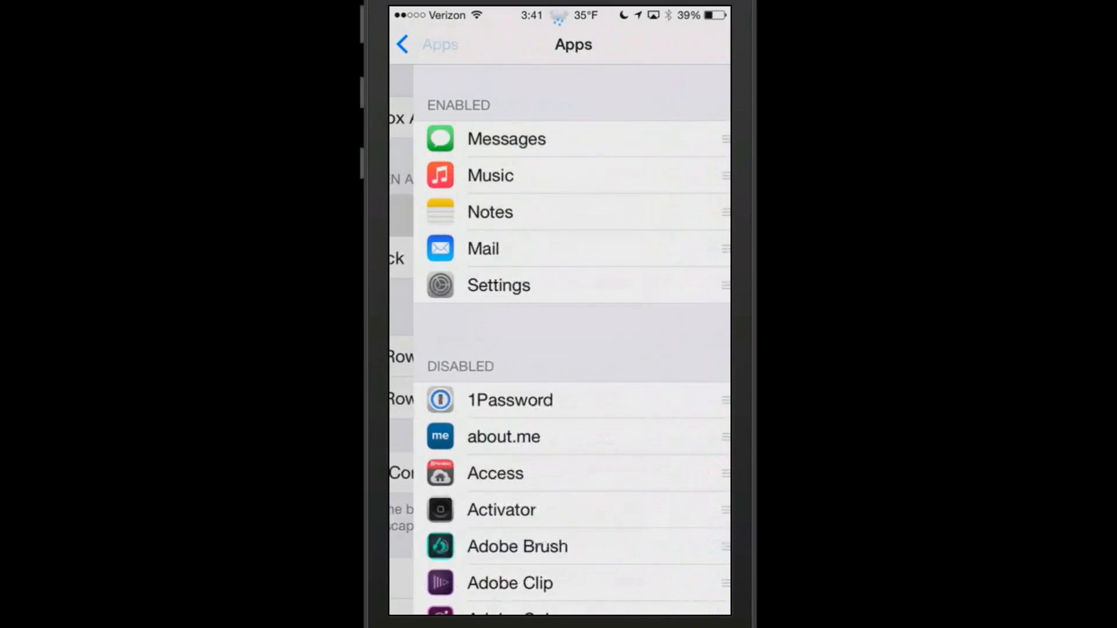
# - Move Phone into Axial's Enabled apps section and return to the Axial page
pyautogui.scroll(-3)
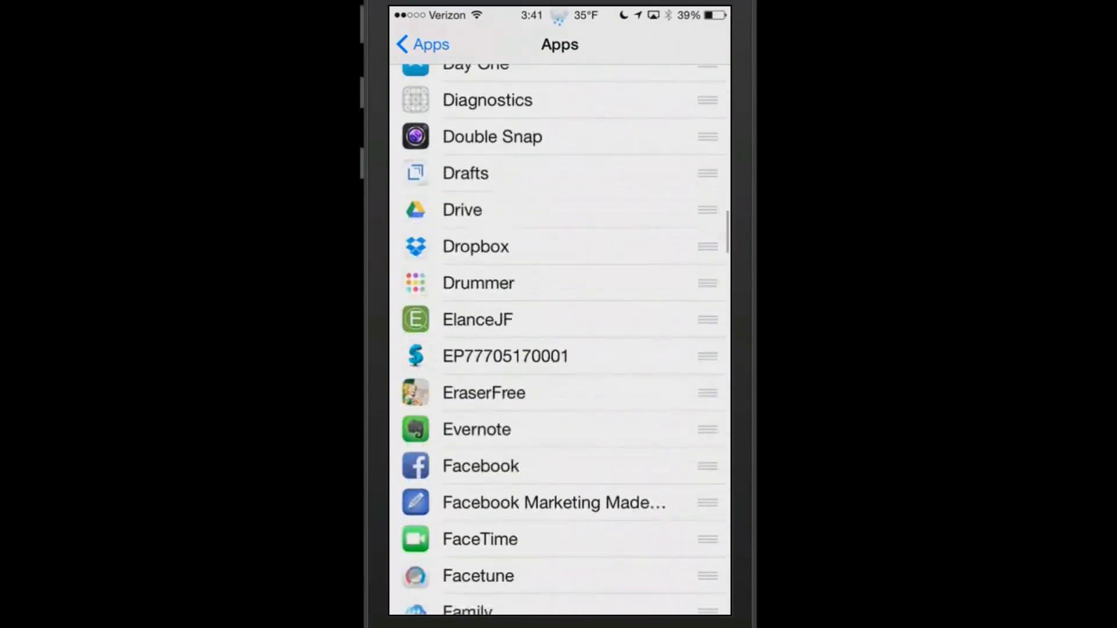
pyautogui.scroll(-3)
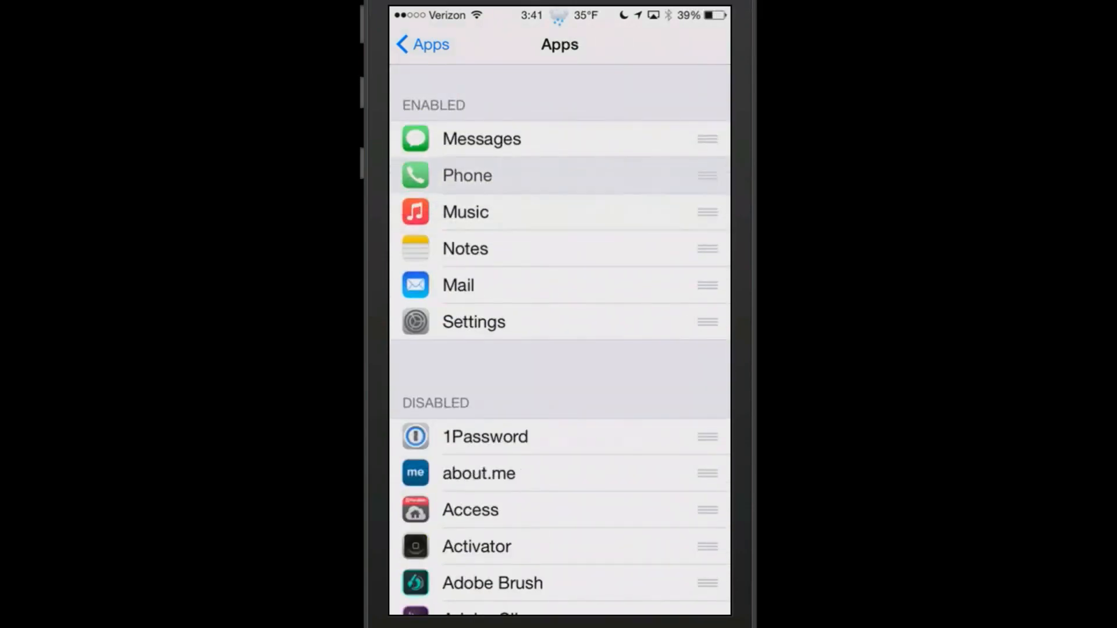
pyautogui.click(421, 45)
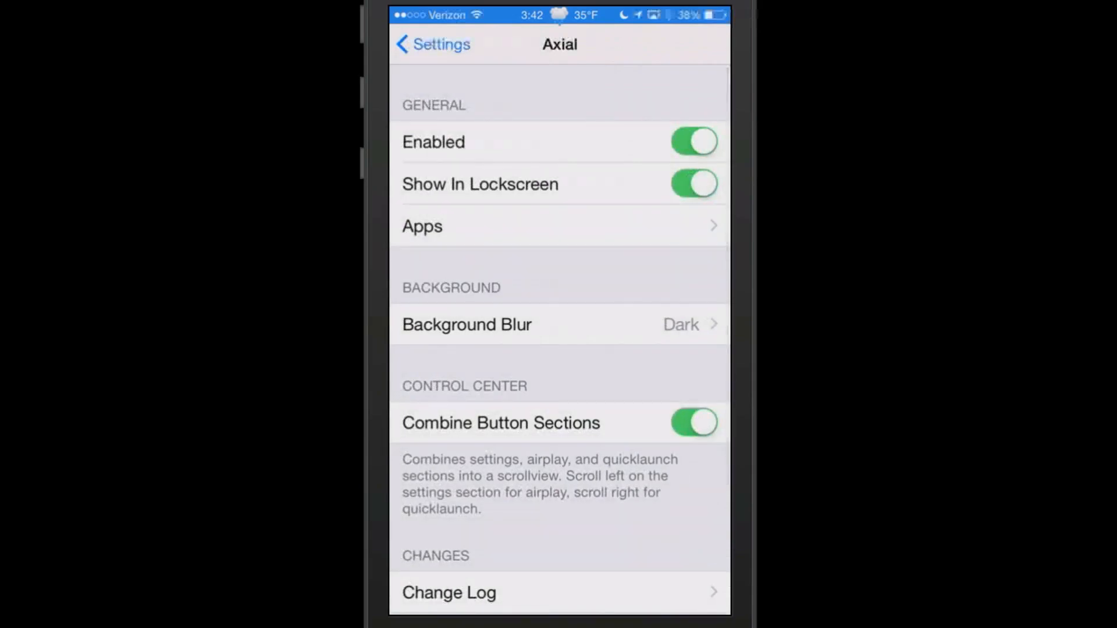
# - Review Axial's remaining options, back out to the Settings list and go to the home screen
pyautogui.scroll(-3)
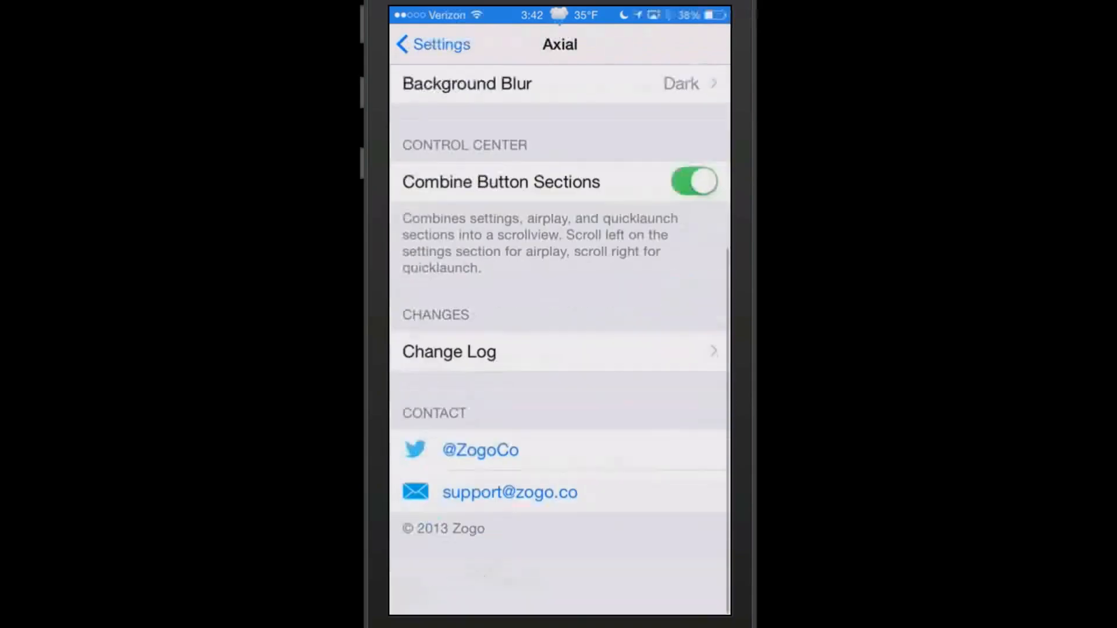
pyautogui.scroll(3)
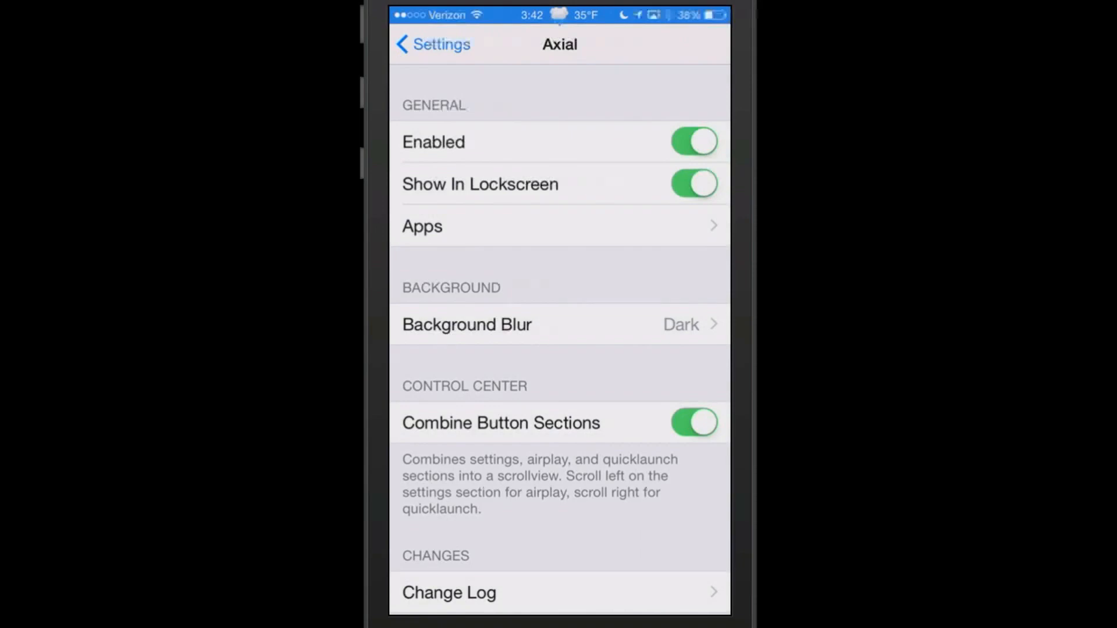
pyautogui.click(431, 44)
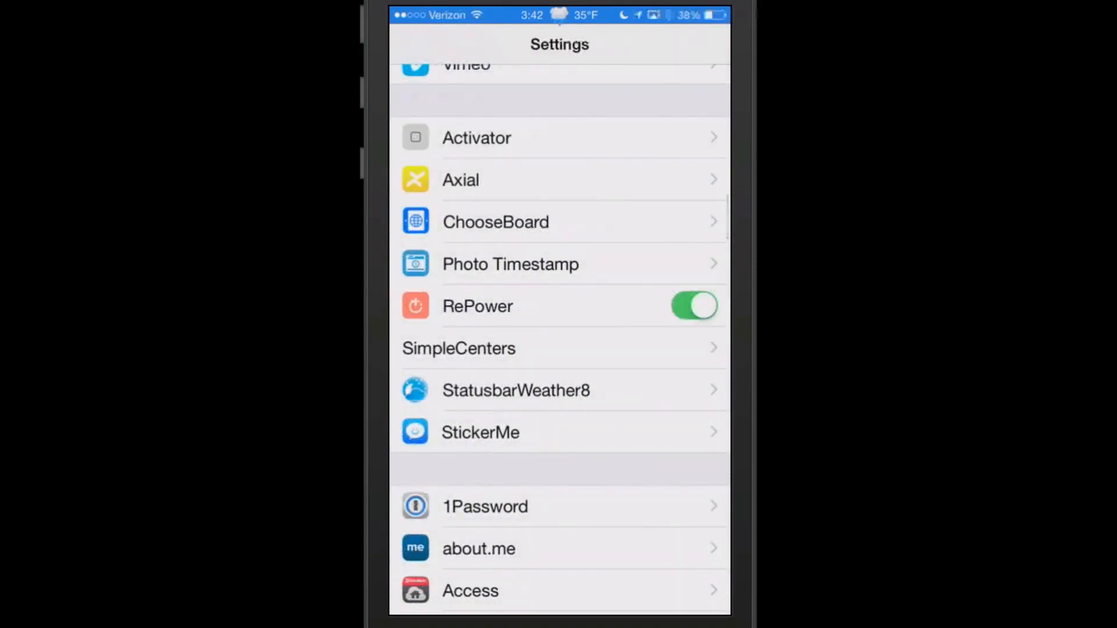
pyautogui.press('home')
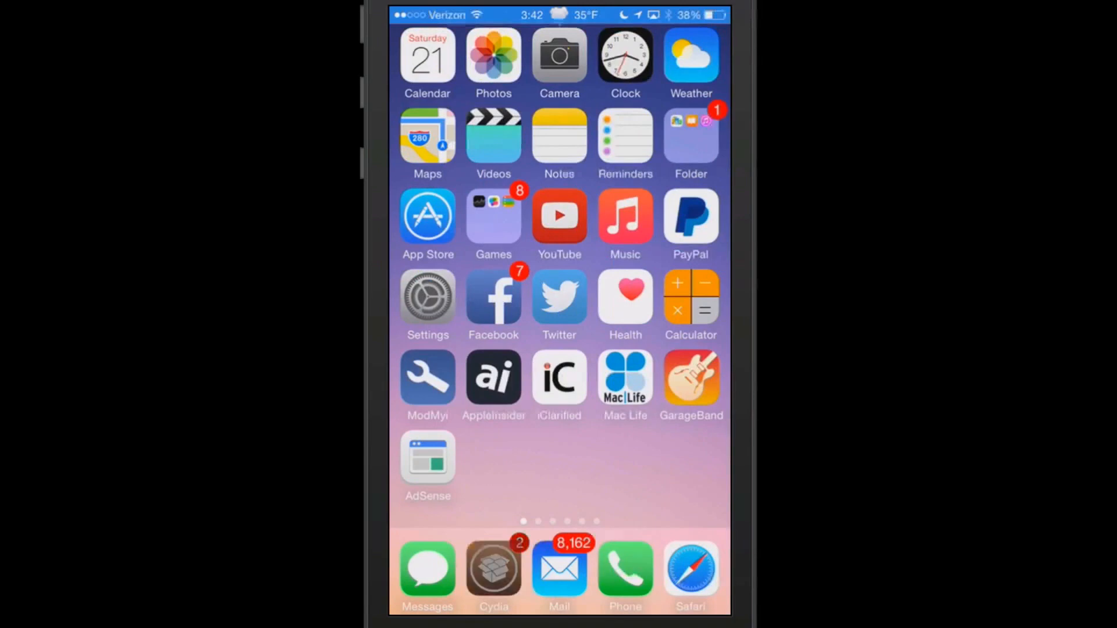
# - In Cydia's Installed list, view the Axial package details and return to the list
pyautogui.click(494, 570)
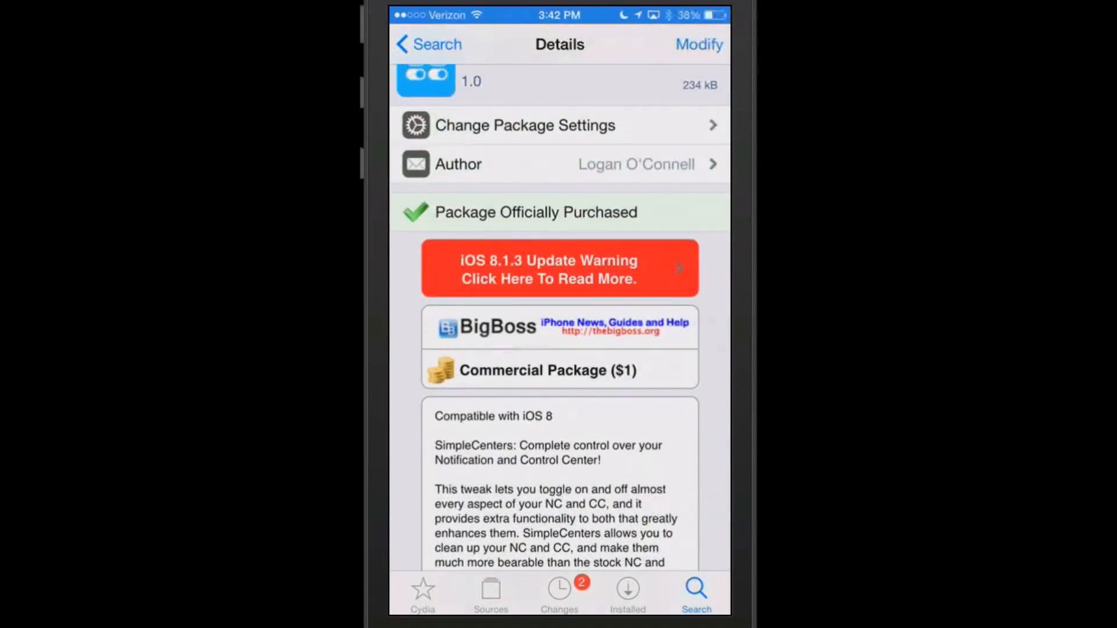
pyautogui.click(626, 594)
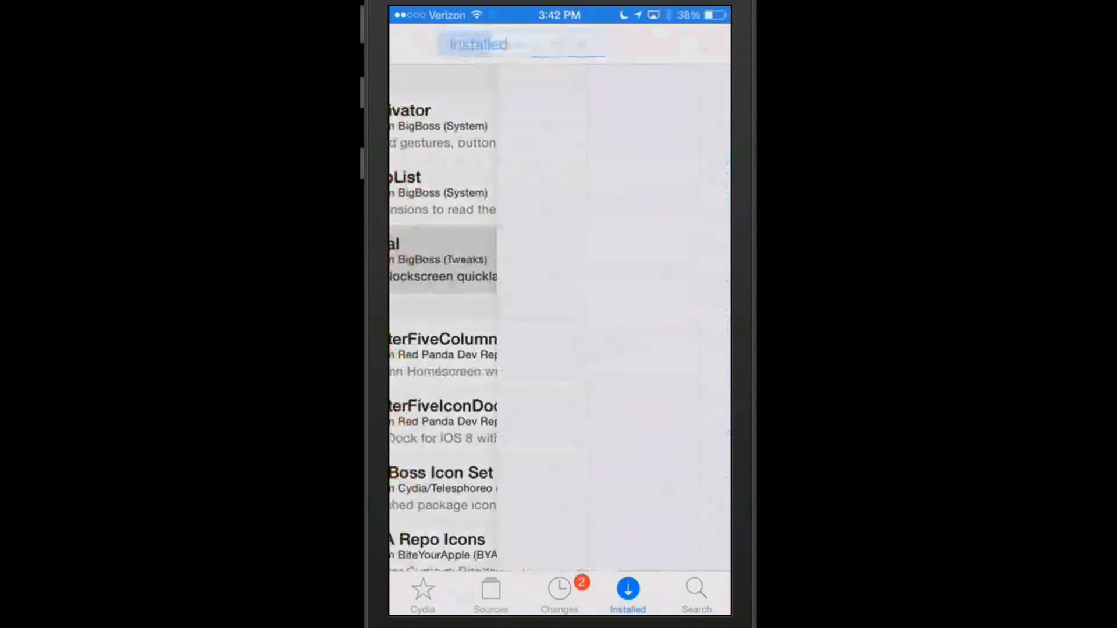
pyautogui.click(442, 259)
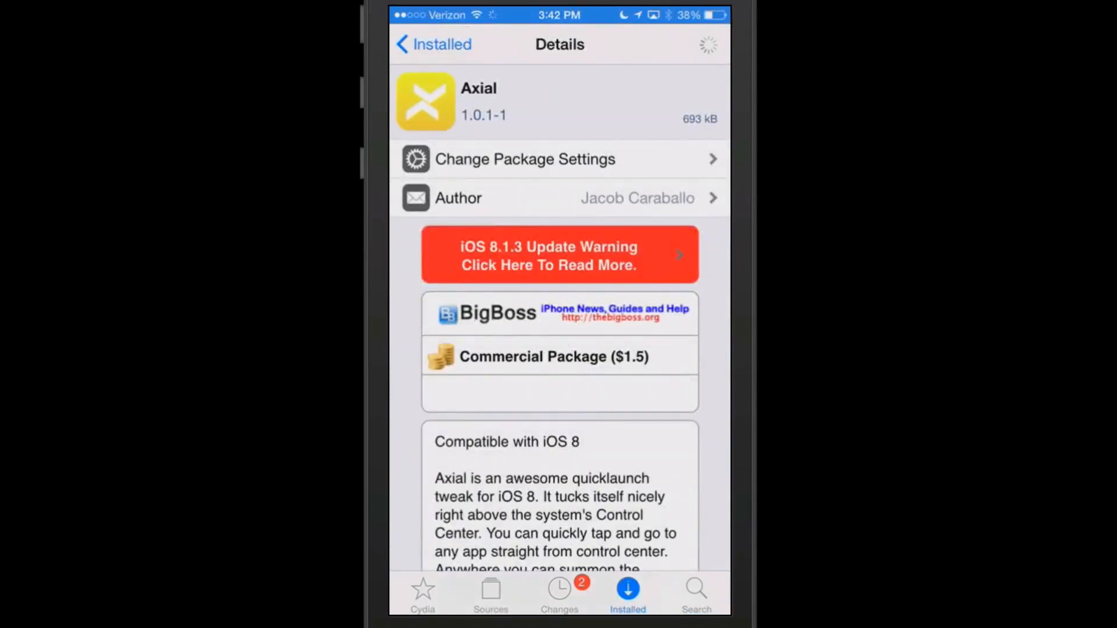
pyautogui.click(433, 44)
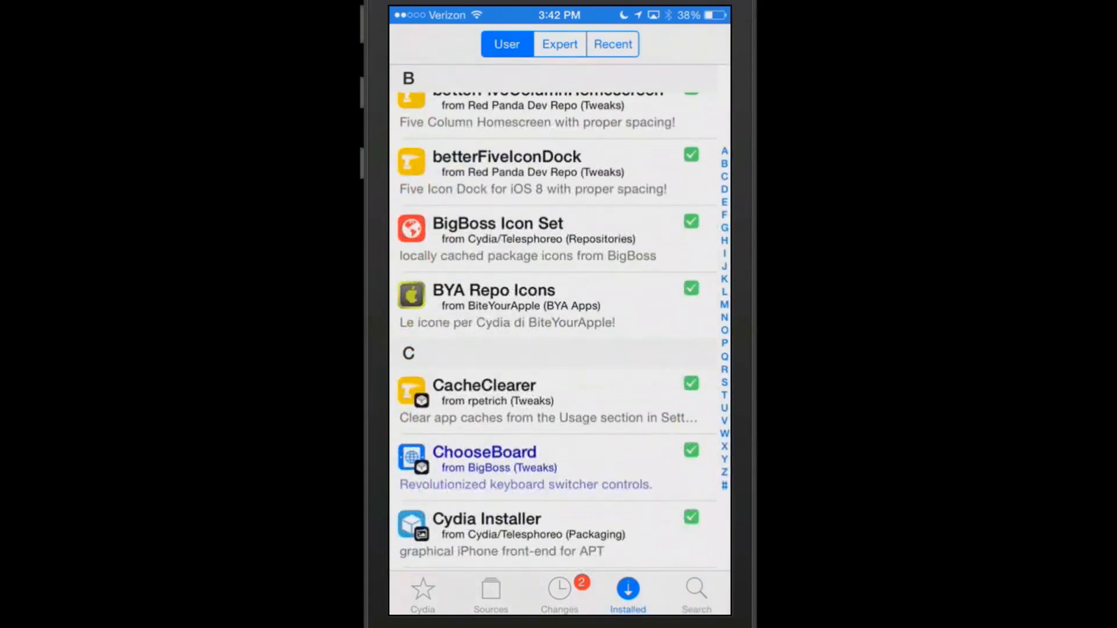
# - View the ChooseBoard package details, then go to the home screen for its settings
pyautogui.click(484, 453)
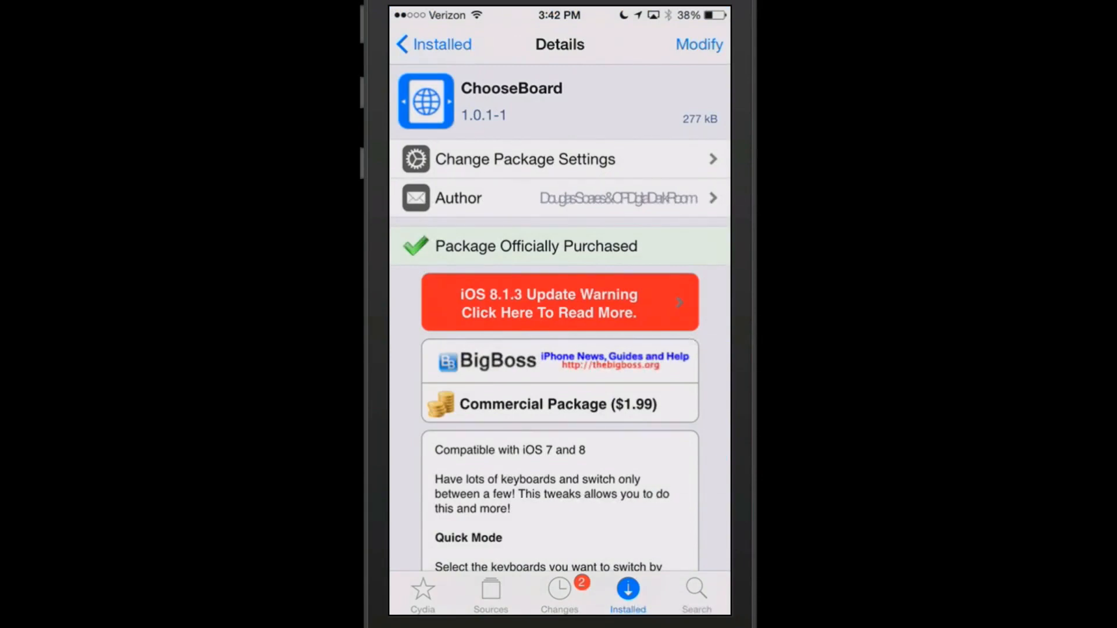
pyautogui.press('home')
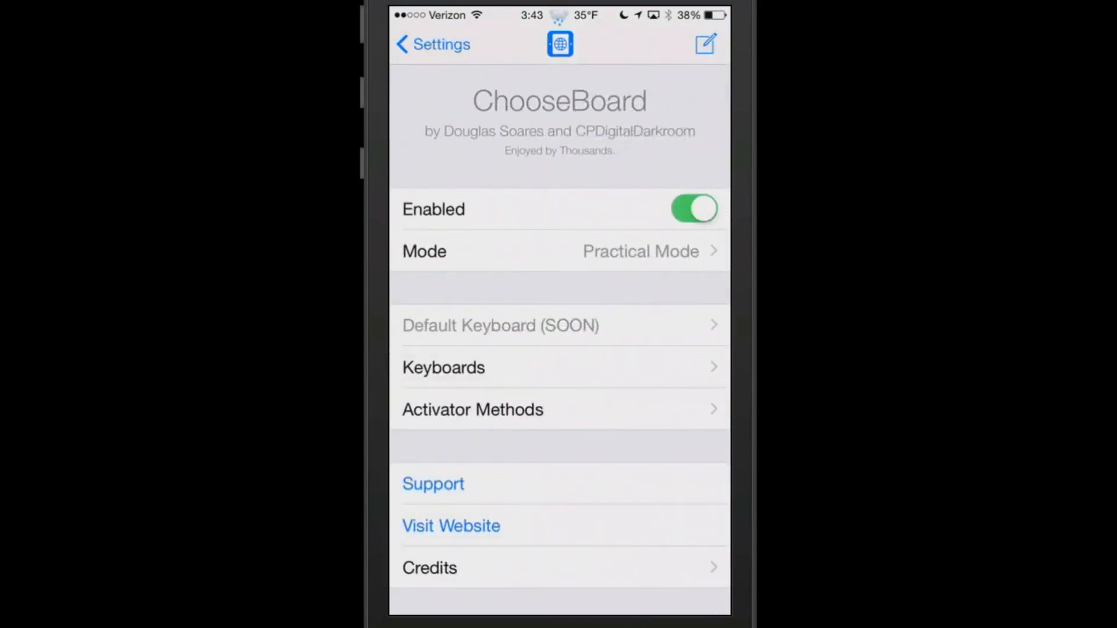
# - Check the available ChooseBoard modes, leaving Practical Mode selected
pyautogui.click(558, 251)
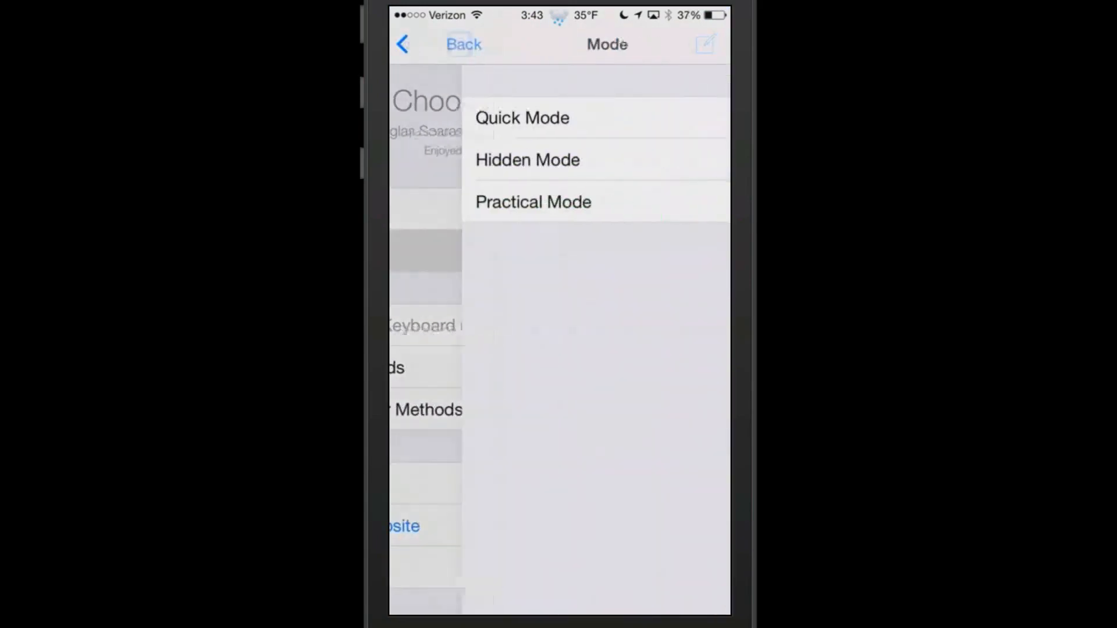
pyautogui.click(532, 201)
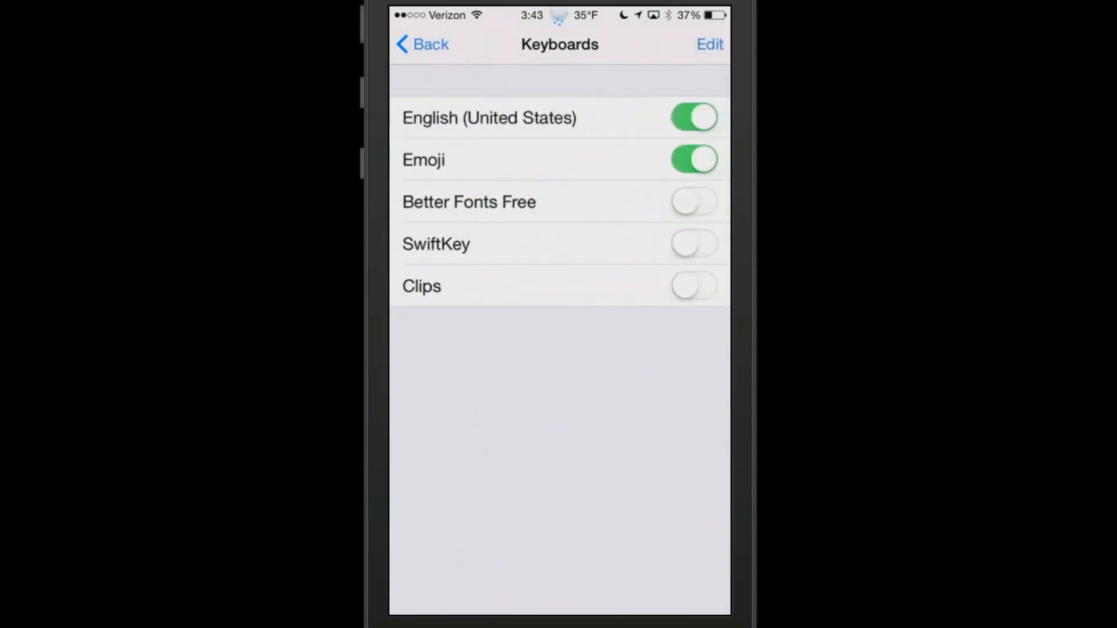
# - Enable Better Fonts Free among ChooseBoard's keyboards and review the Activator Methods
pyautogui.click(693, 201)
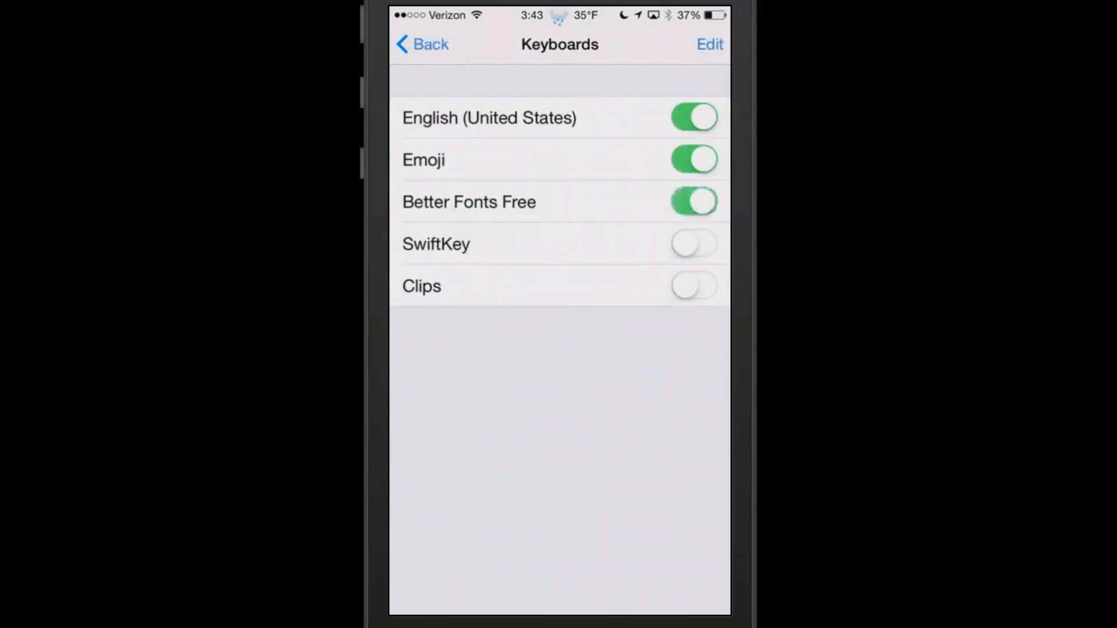
pyautogui.click(692, 244)
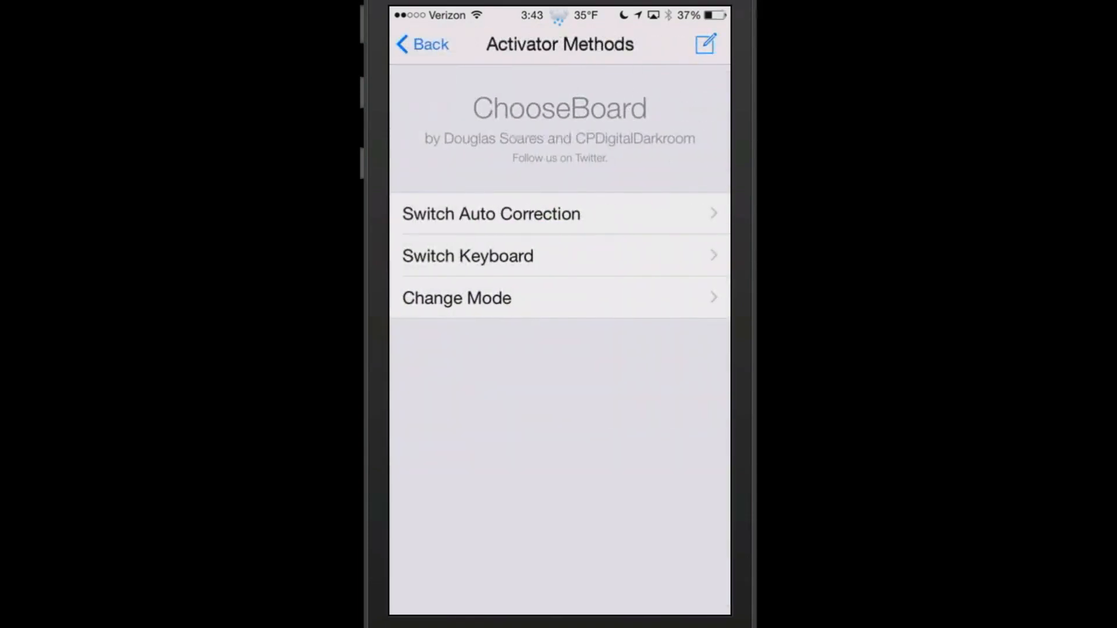
pyautogui.click(705, 43)
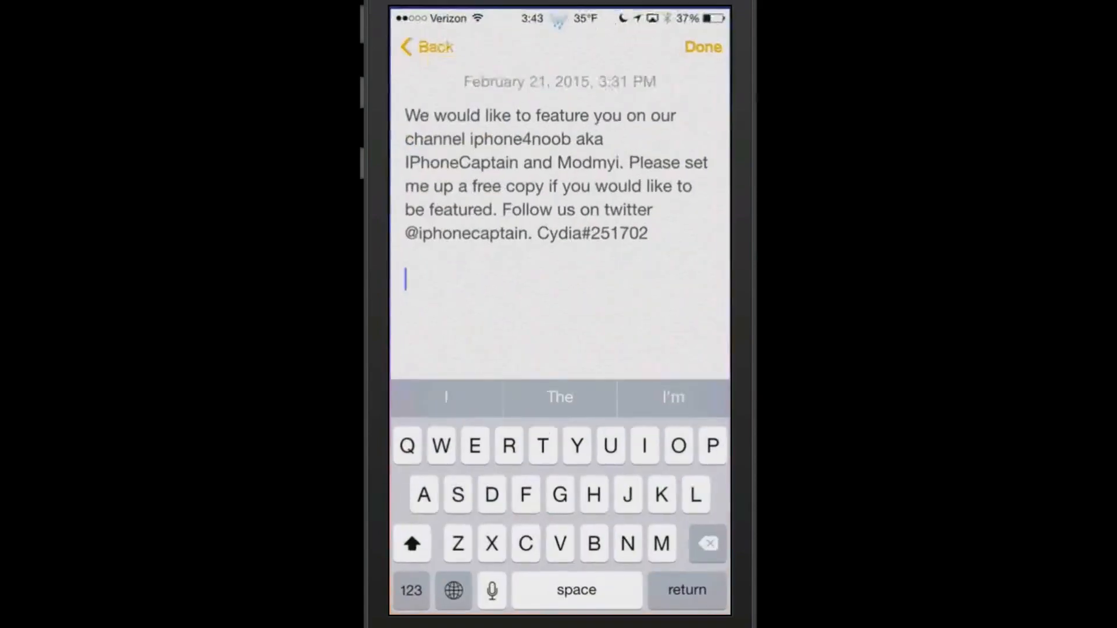
# - Switch the note's keyboard to Emoji, pick English (US) from the installed list, then Emoji again
pyautogui.click(452, 590)
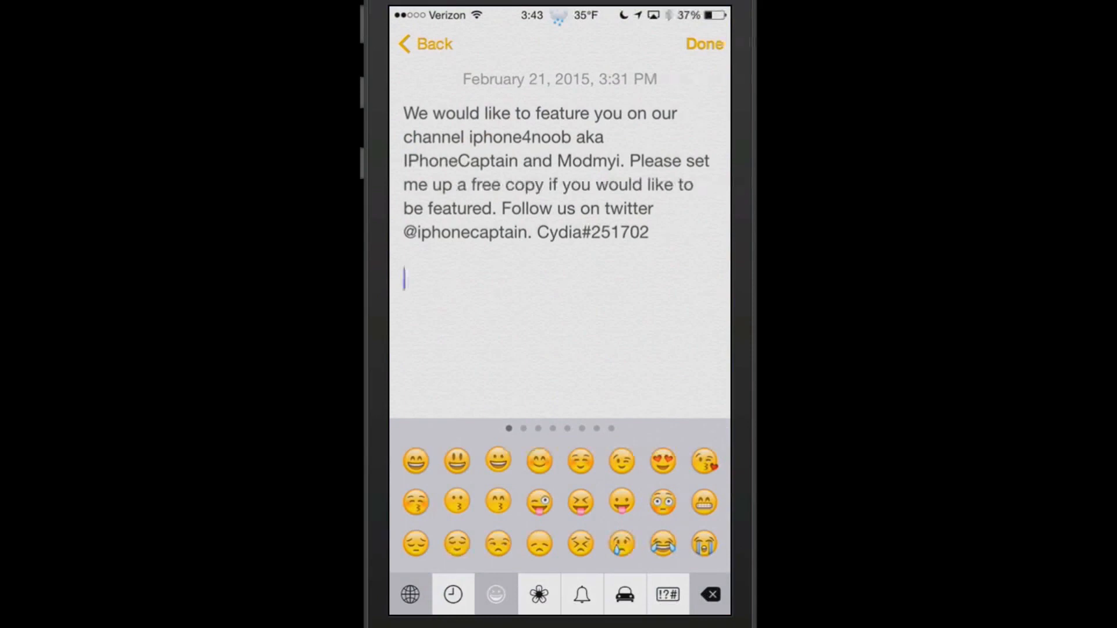
pyautogui.click(410, 595)
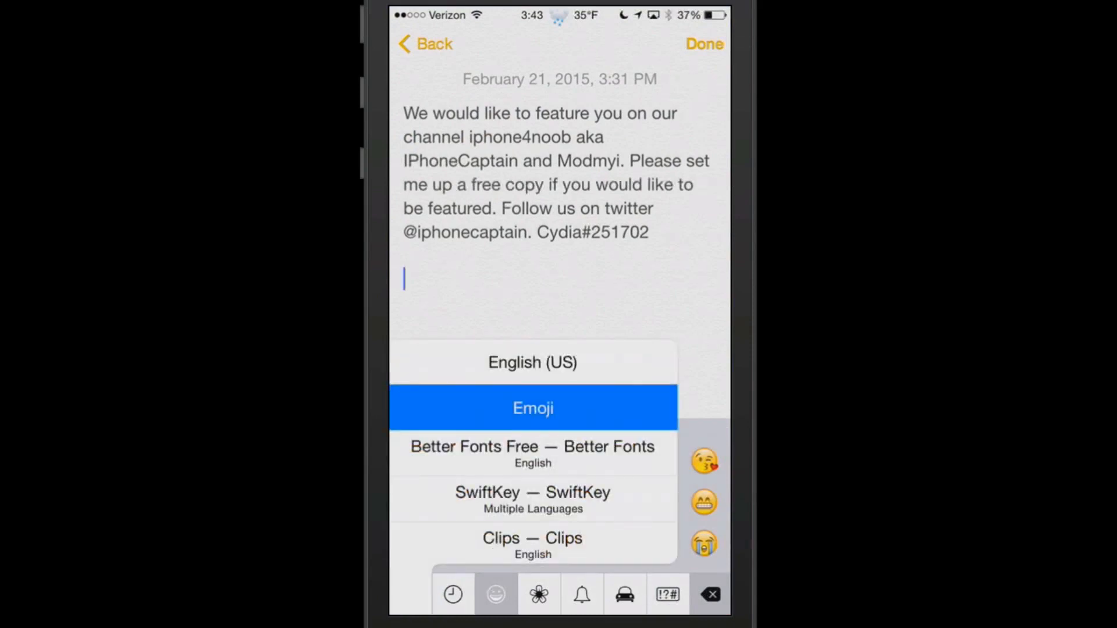
pyautogui.click(532, 361)
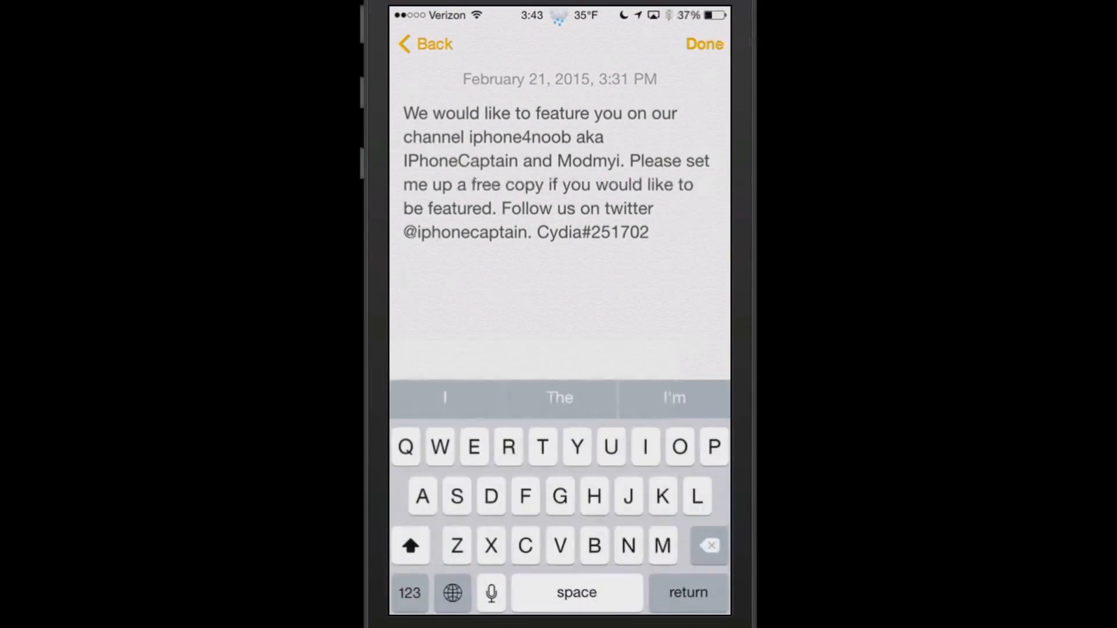
pyautogui.click(453, 593)
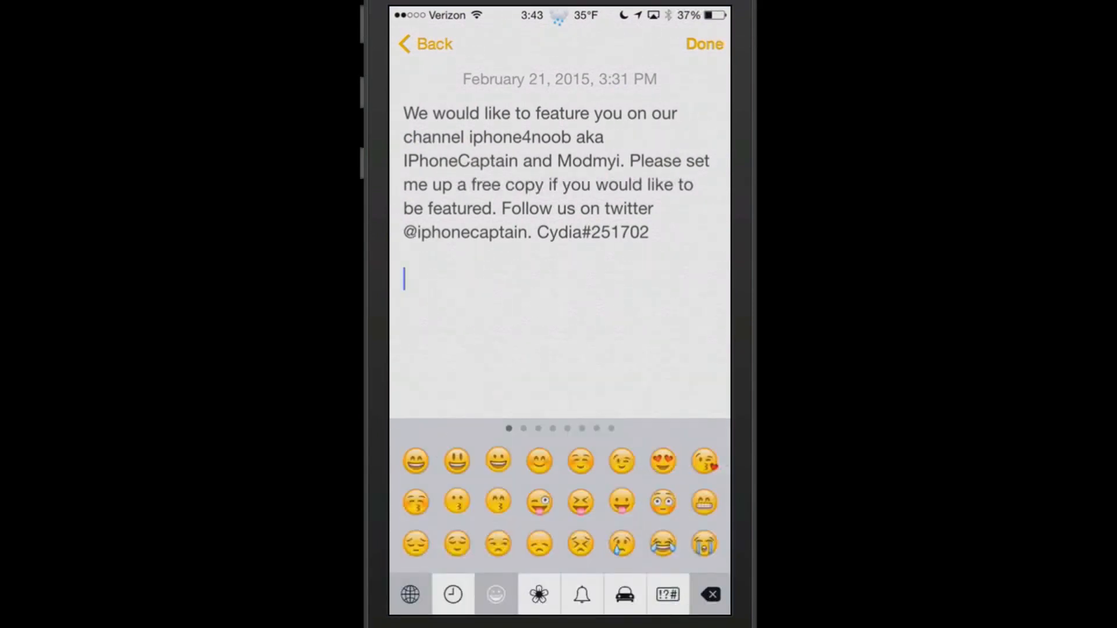
# - Cycle through English, Emoji and Clips keyboards, then leave the note for the home screen
pyautogui.click(410, 595)
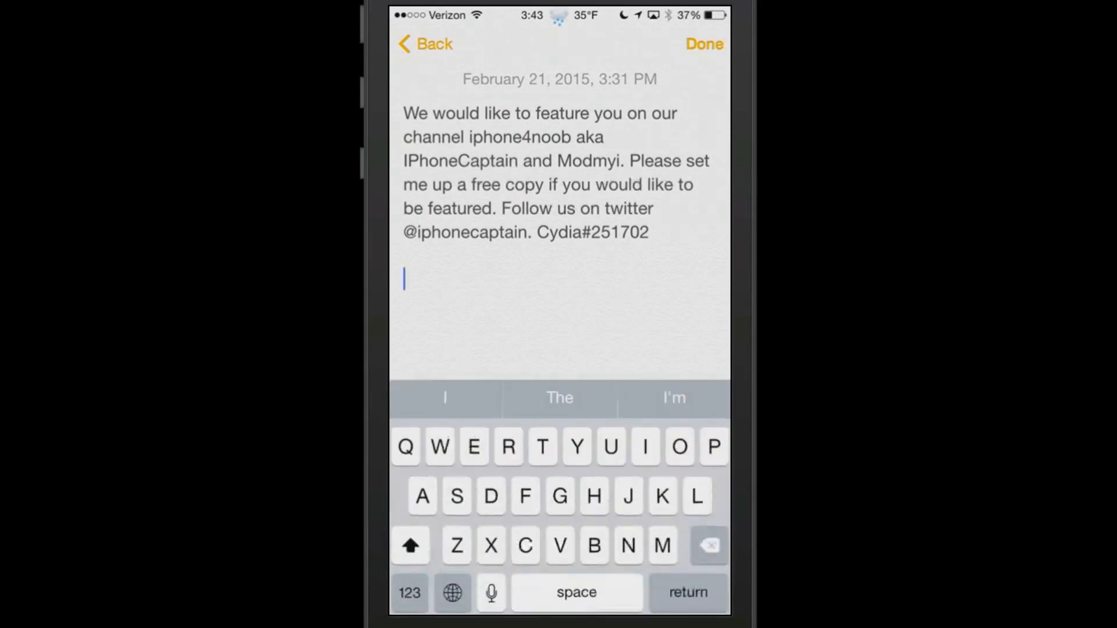
pyautogui.click(451, 592)
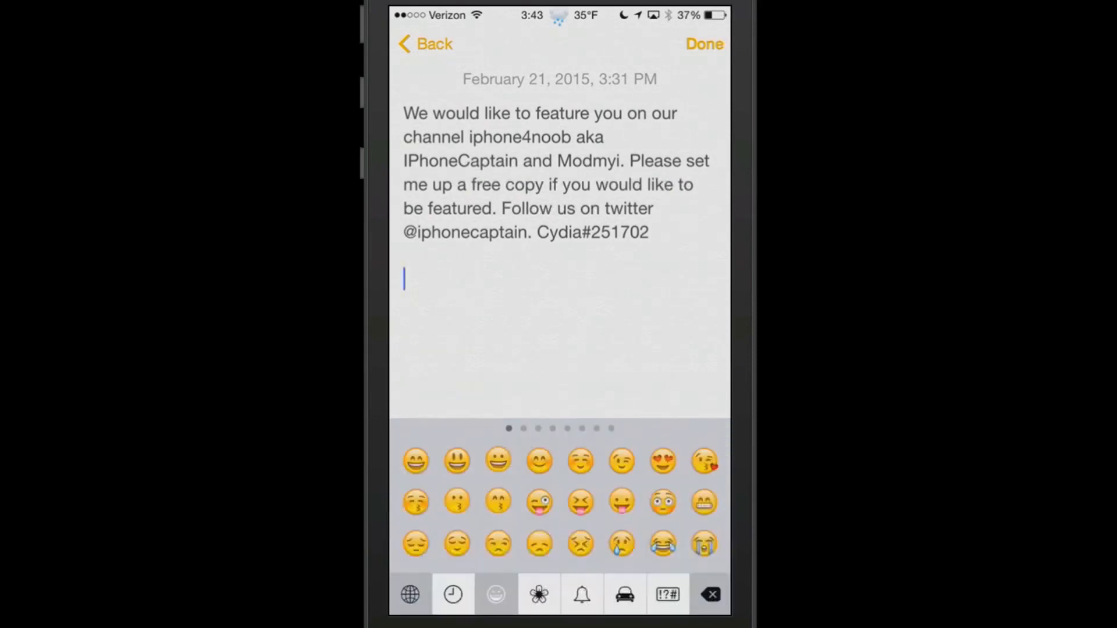
pyautogui.click(409, 595)
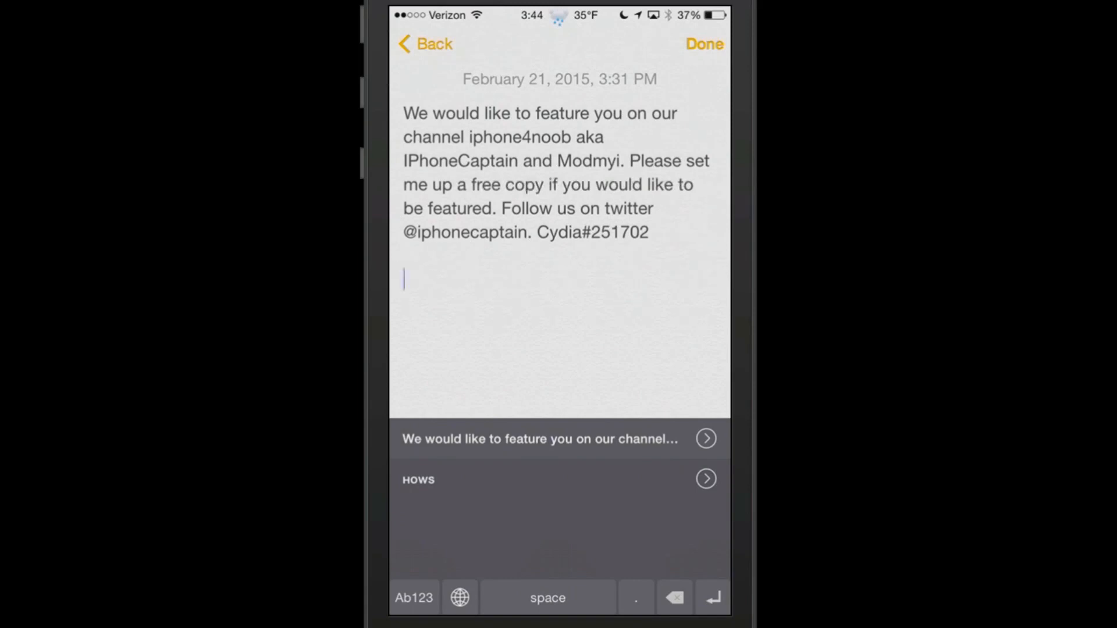
pyautogui.click(413, 598)
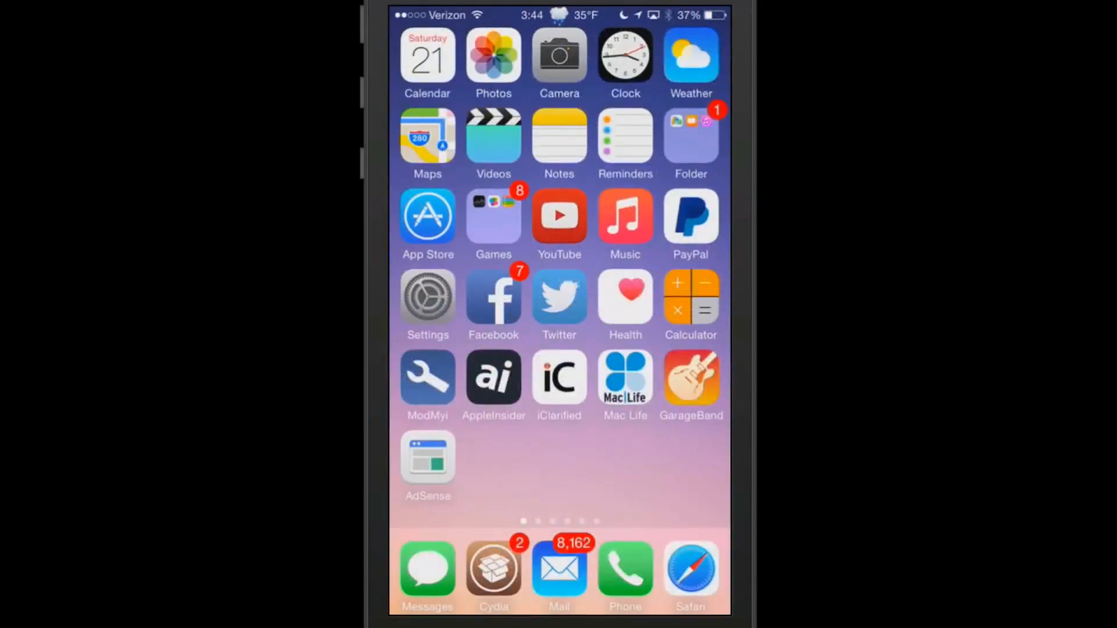
# - Review ChooseBoard's details in Cydia and scroll back through the installed packages list
pyautogui.click(493, 574)
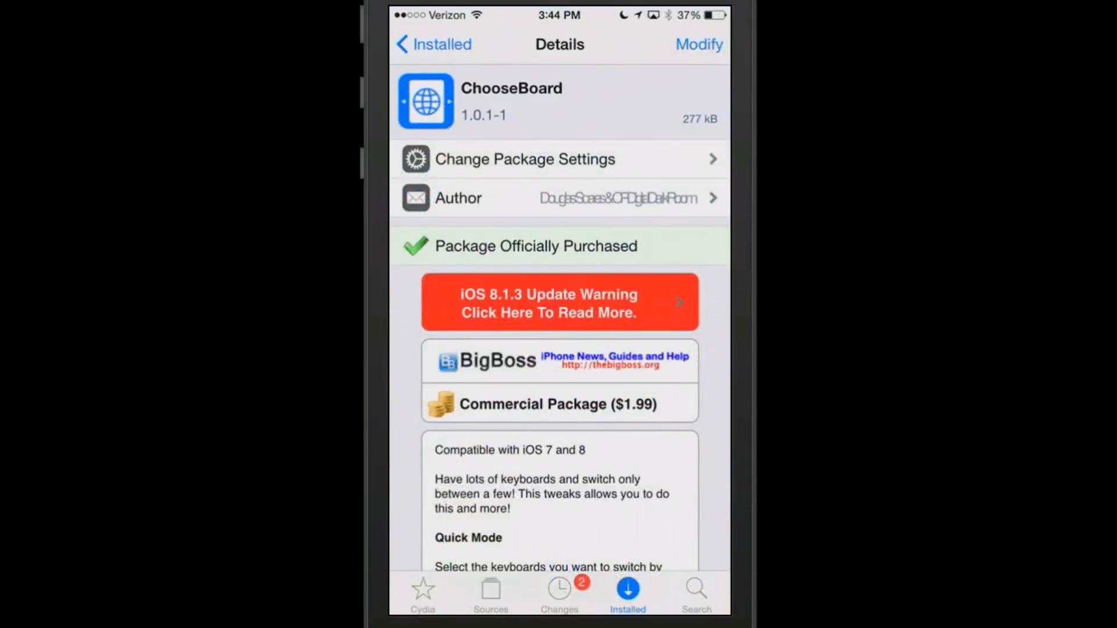
pyautogui.click(433, 44)
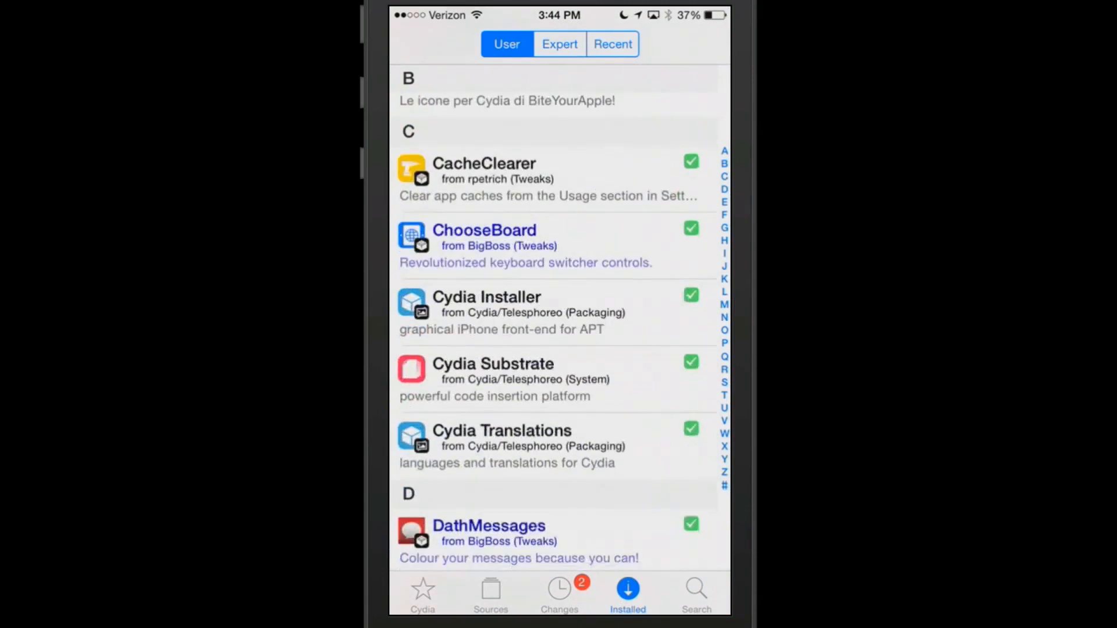
pyautogui.scroll(-3)
pyautogui.write('ip')
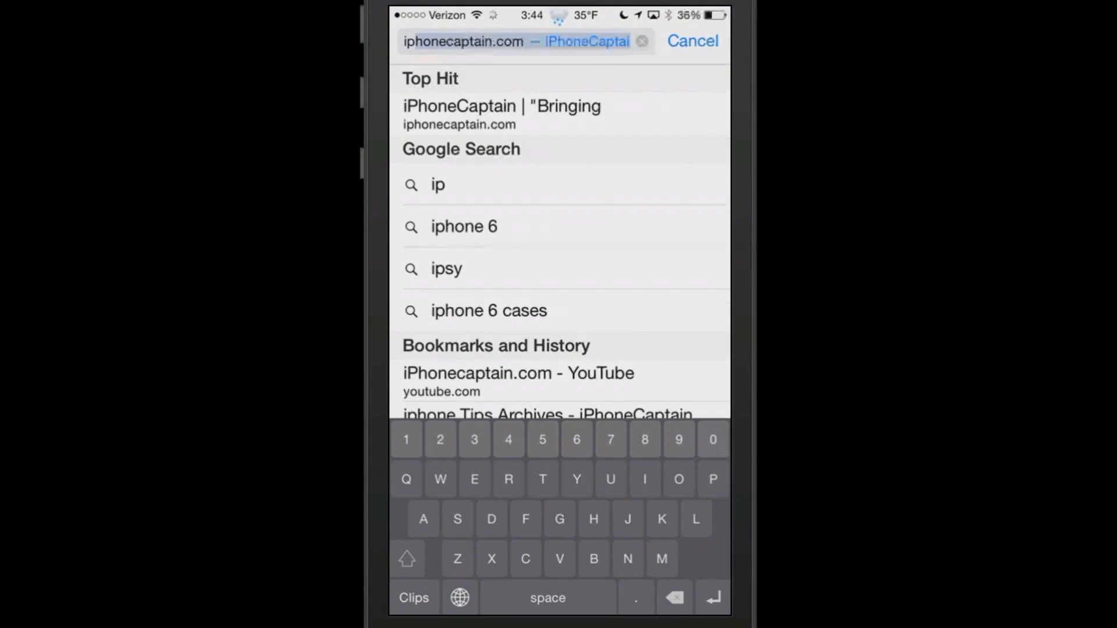
# - Load iphonecaptain.com, use the status bar to jump to bottom and top, then go Home
pyautogui.click(673, 597)
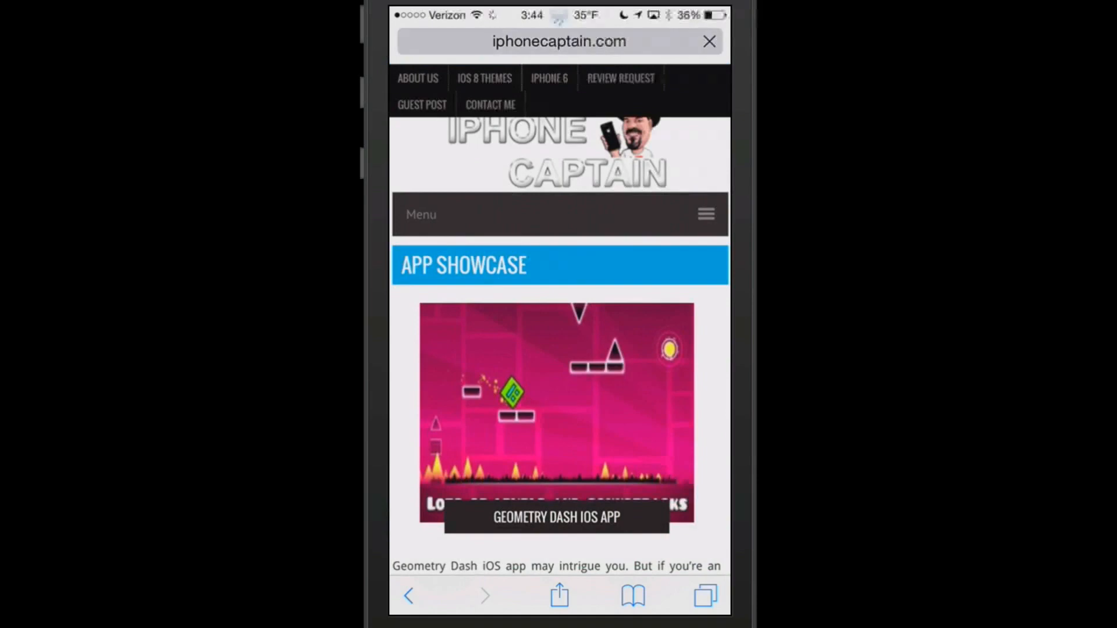
pyautogui.click(559, 42)
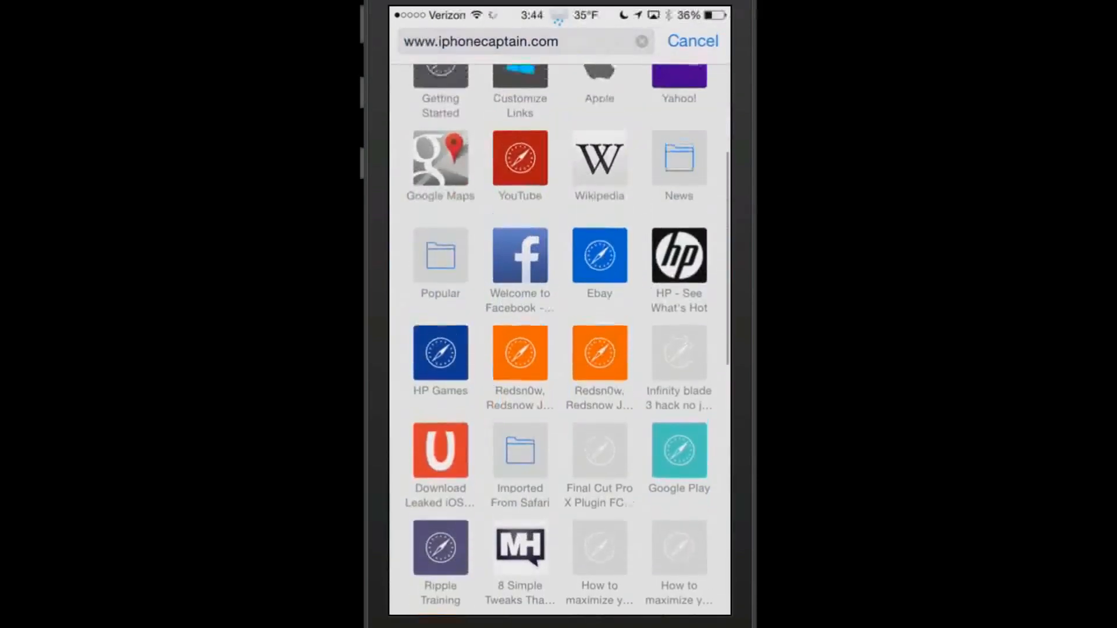
pyautogui.click(500, 42)
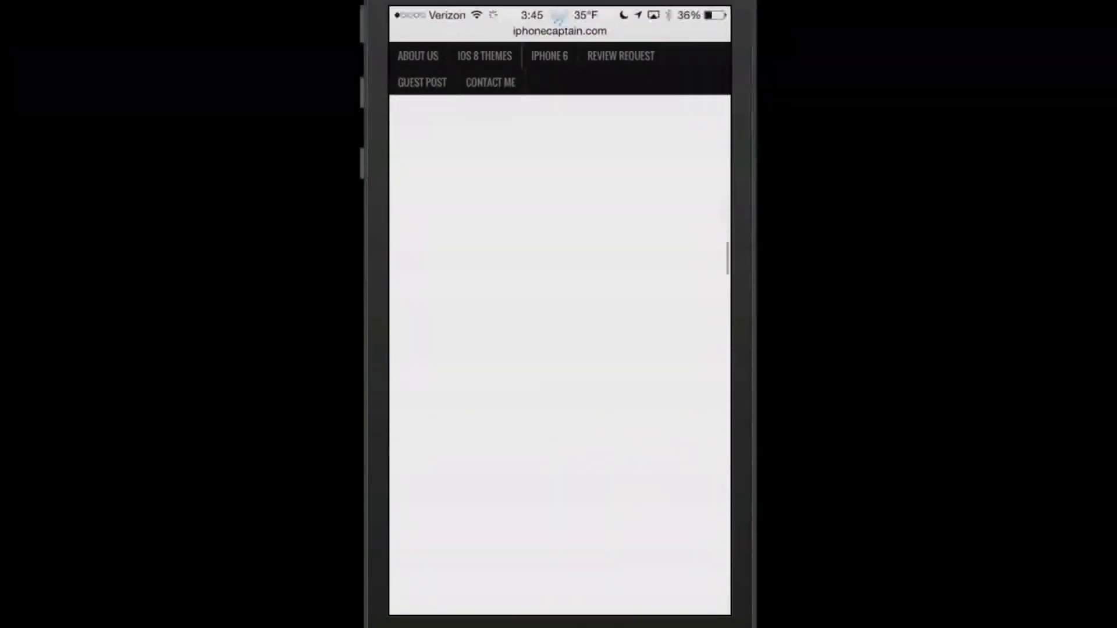
pyautogui.scroll(-3)
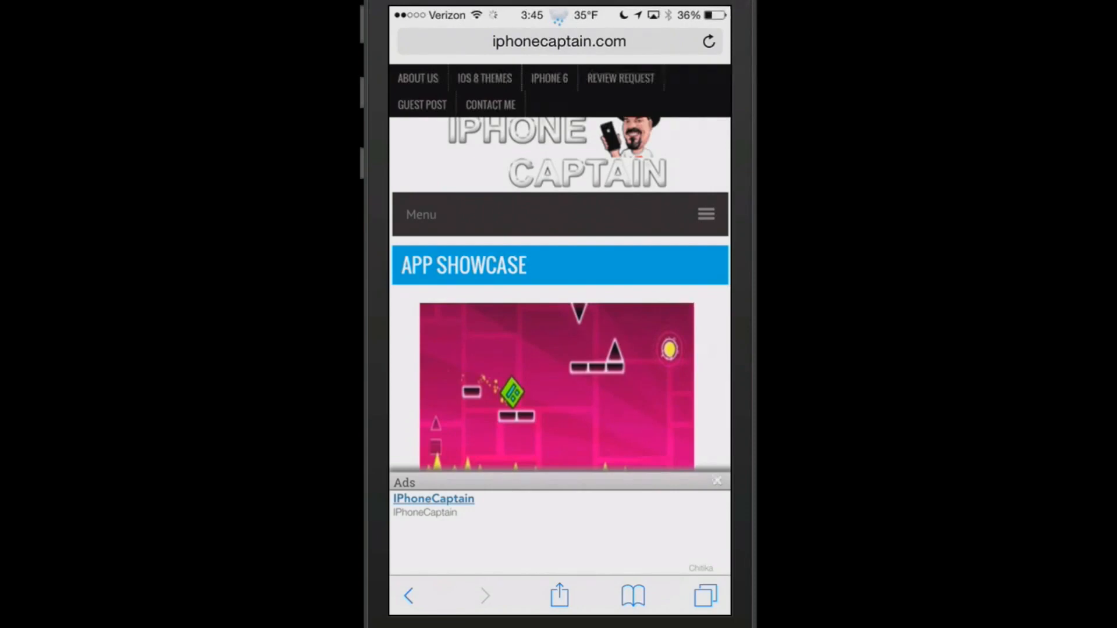
pyautogui.click(717, 481)
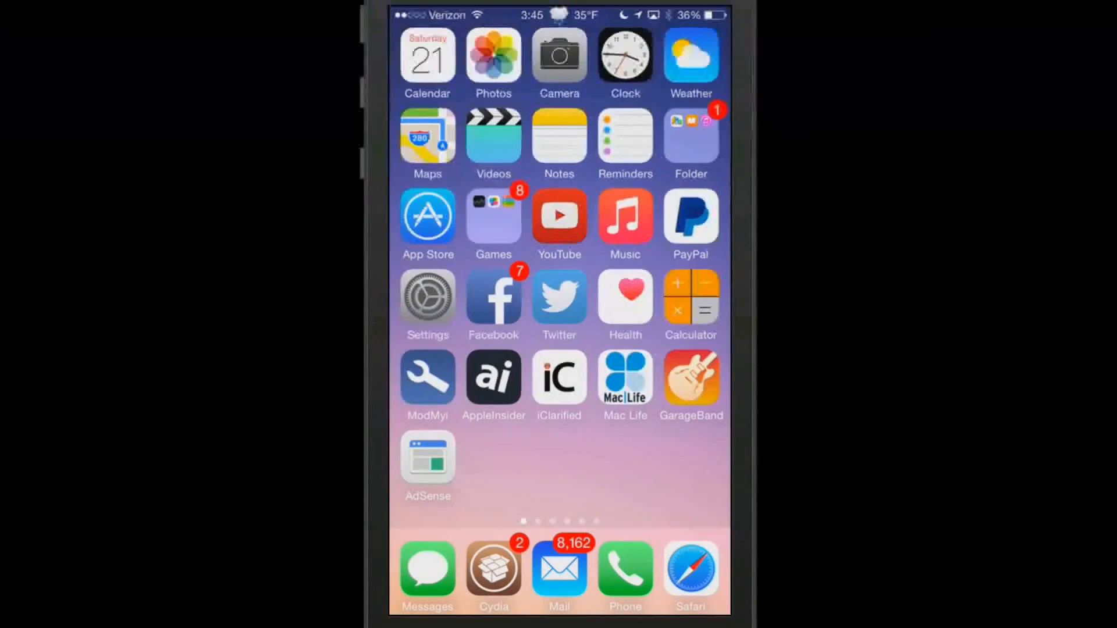
pyautogui.click(492, 571)
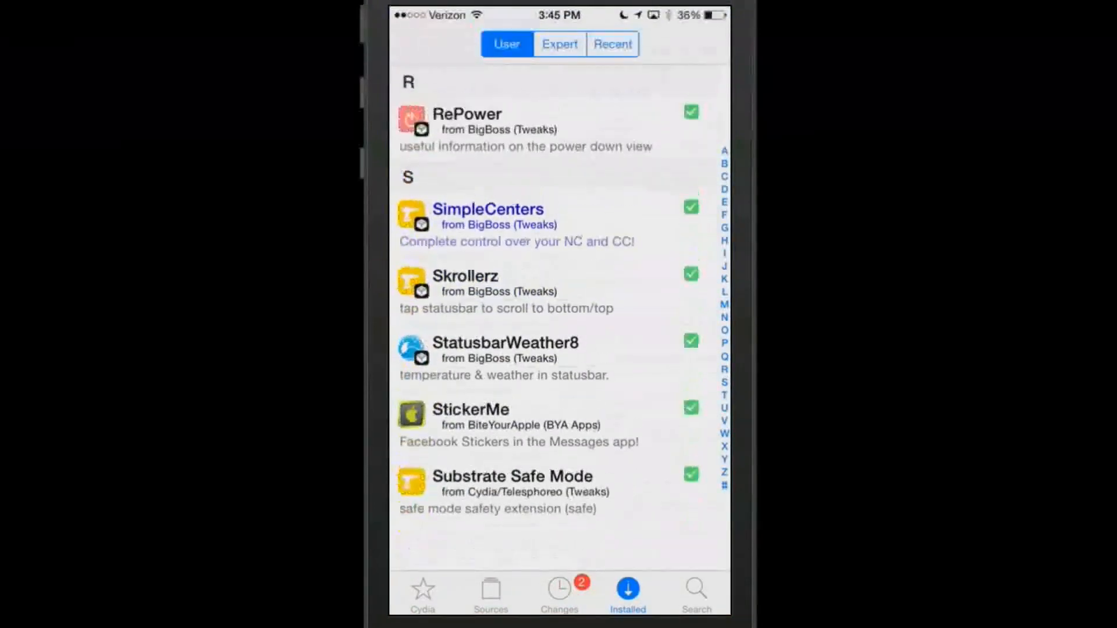
pyautogui.scroll(-3)
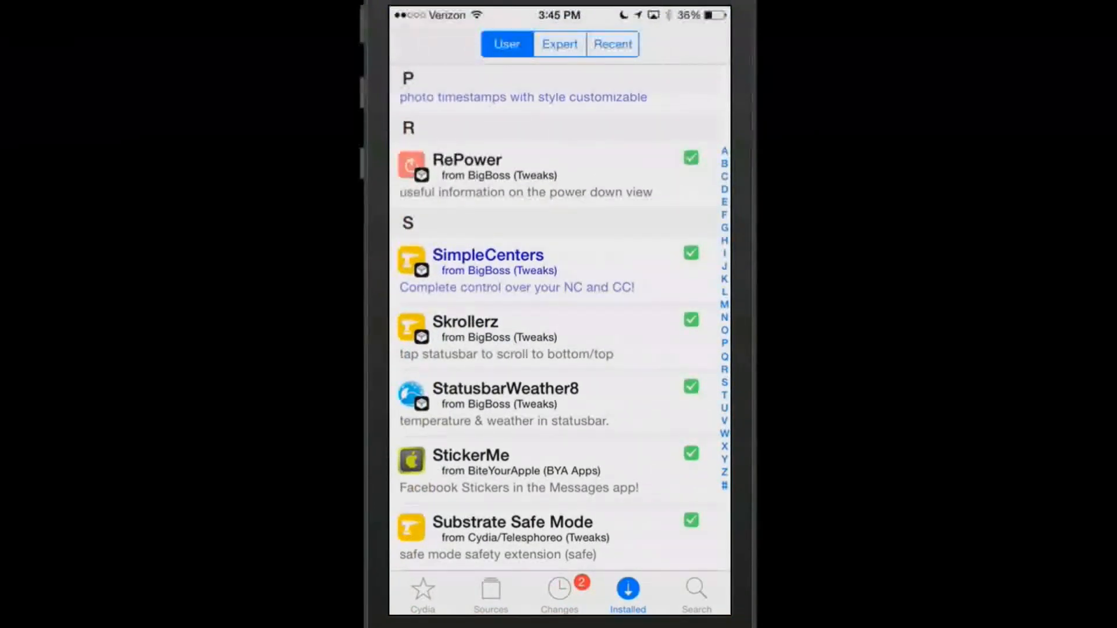
pyautogui.click(504, 389)
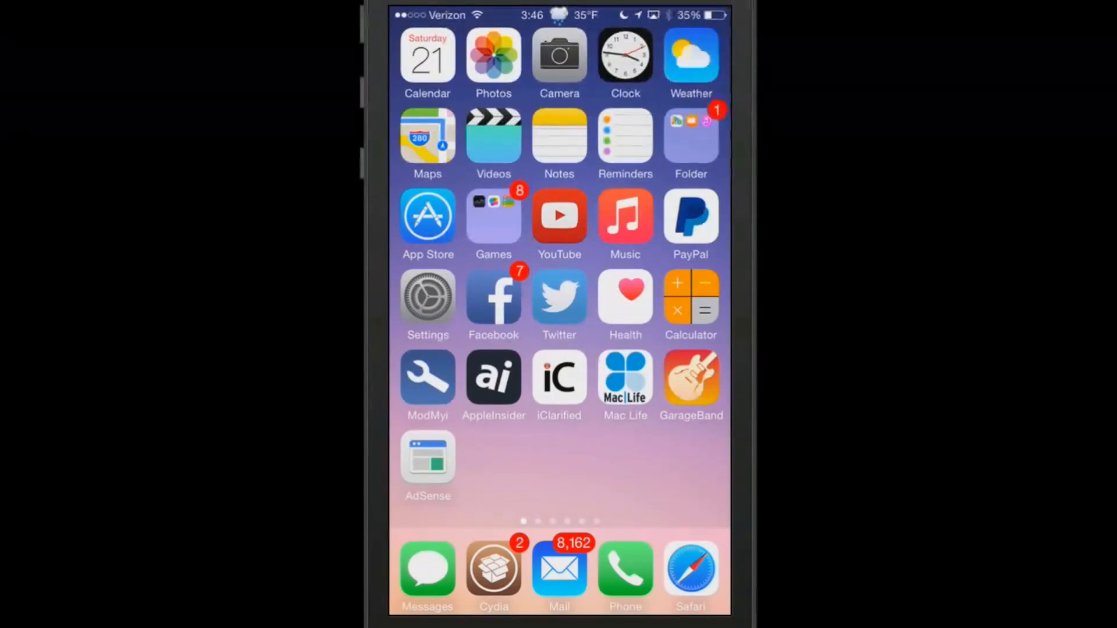
pyautogui.click(494, 571)
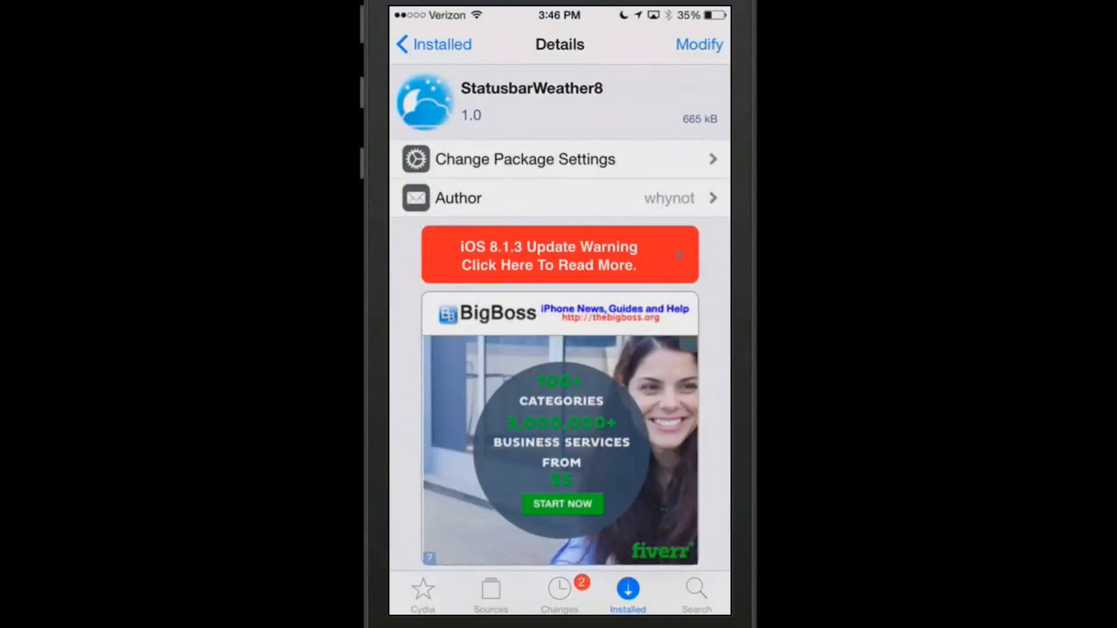
pyautogui.click(433, 44)
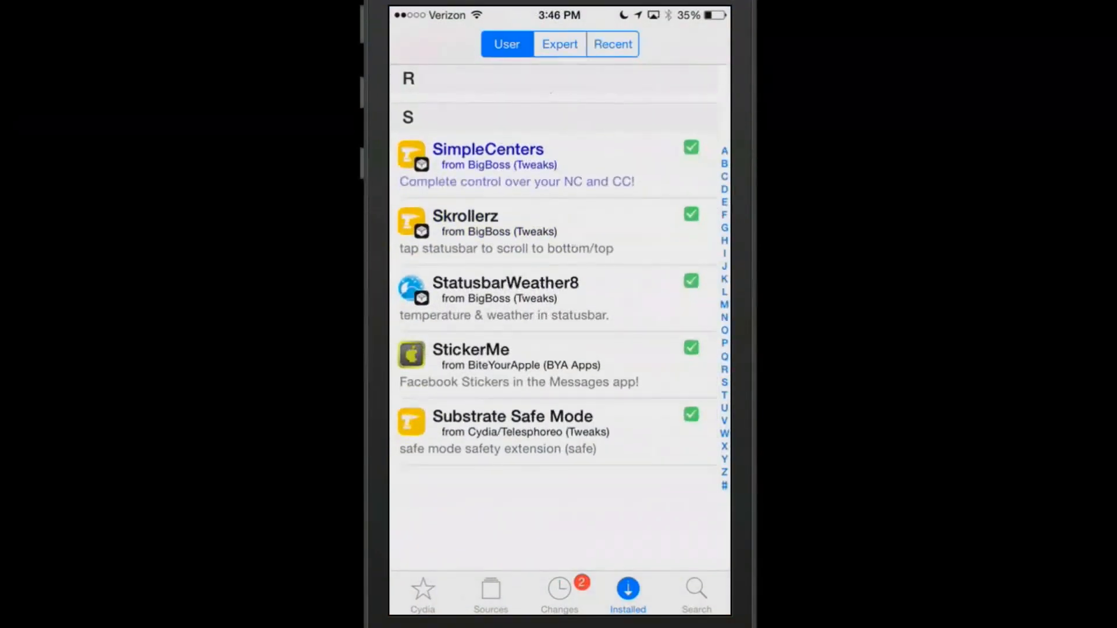
pyautogui.scroll(-3)
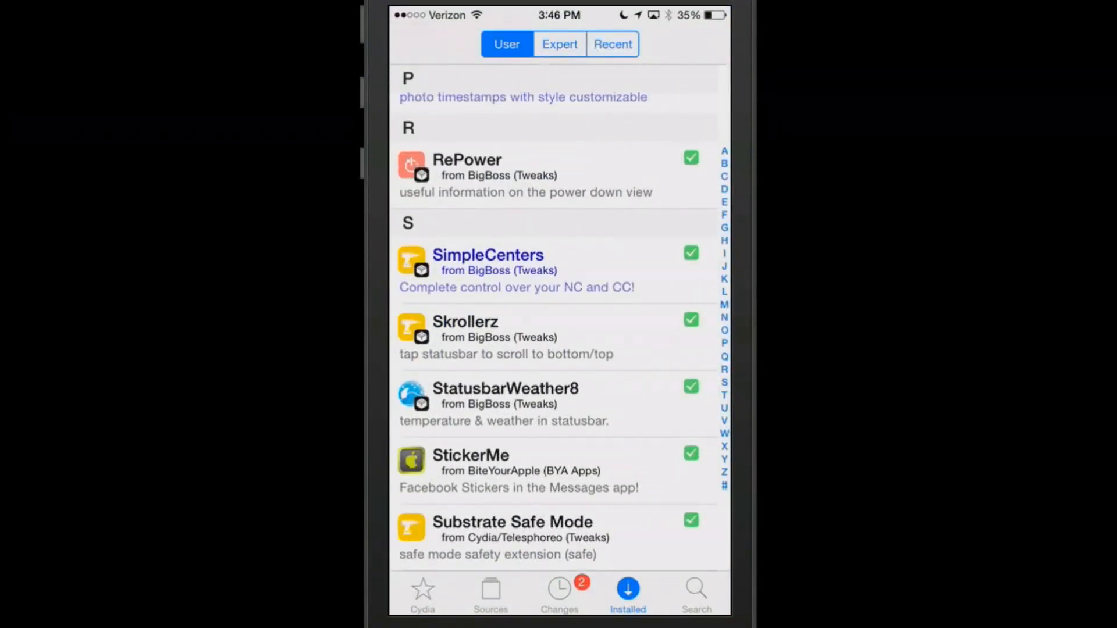
pyautogui.press('home')
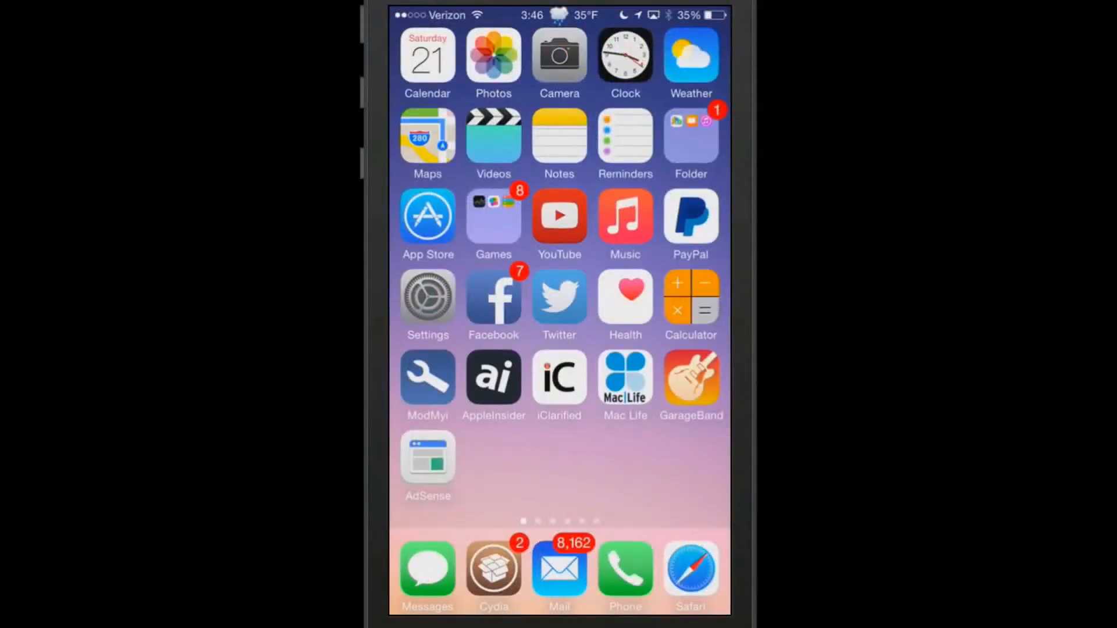
pyautogui.click(494, 576)
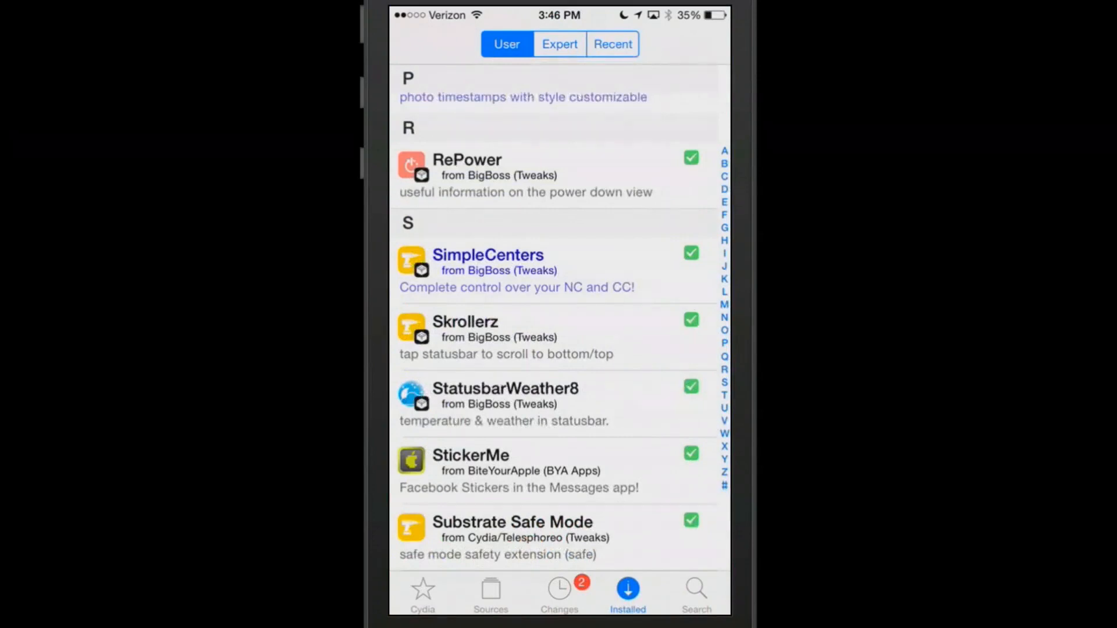
pyautogui.click(694, 591)
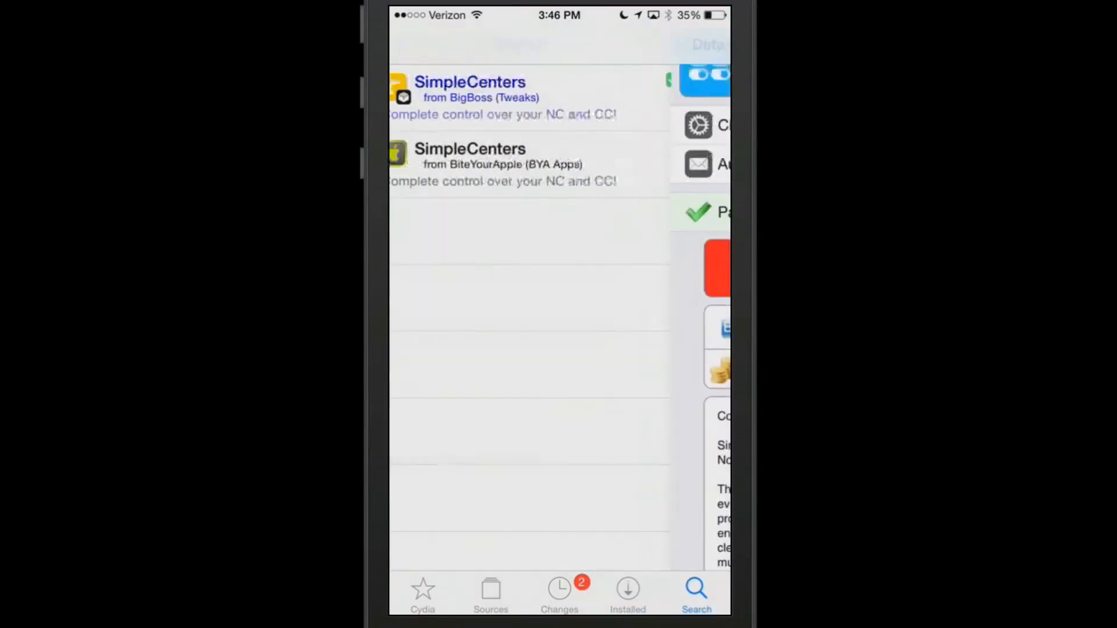
pyautogui.click(514, 43)
pyautogui.write('sti')
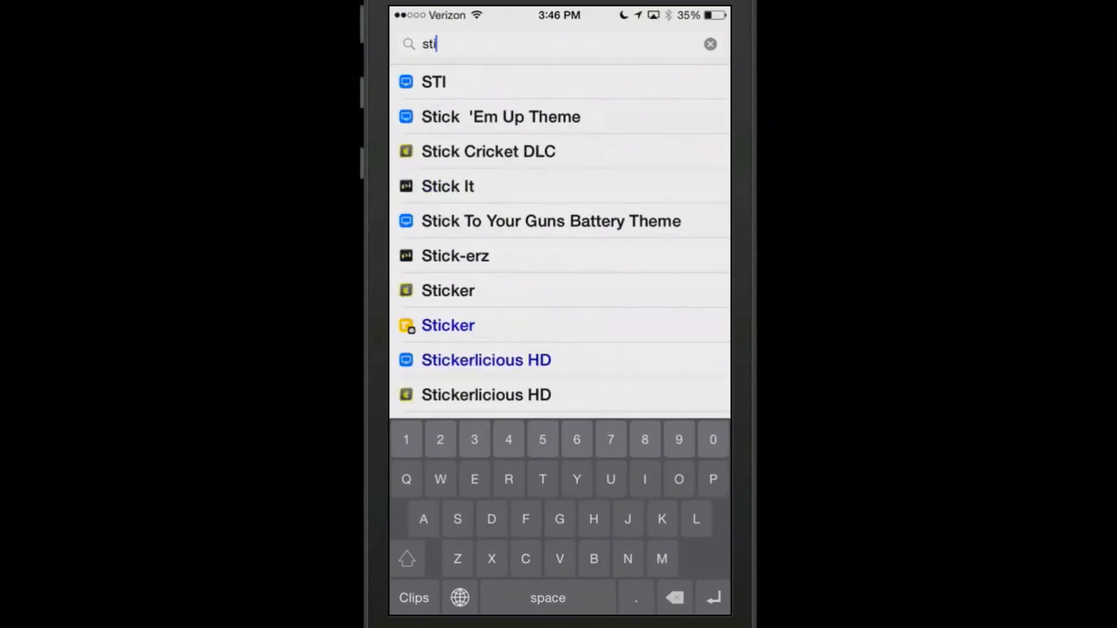
pyautogui.write('cer')
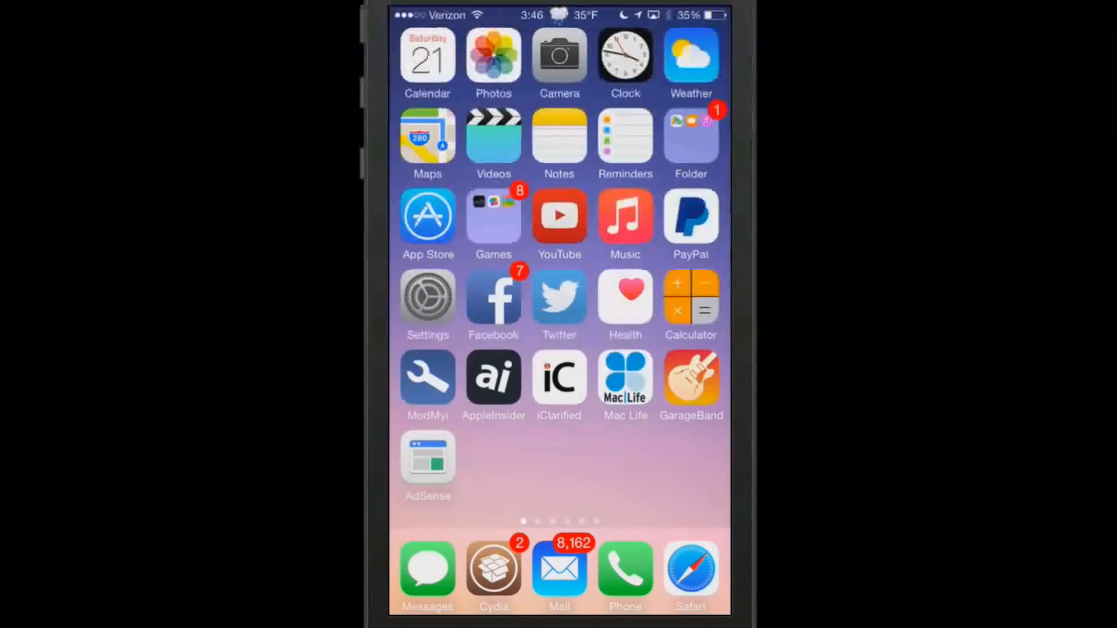
pyautogui.click(428, 570)
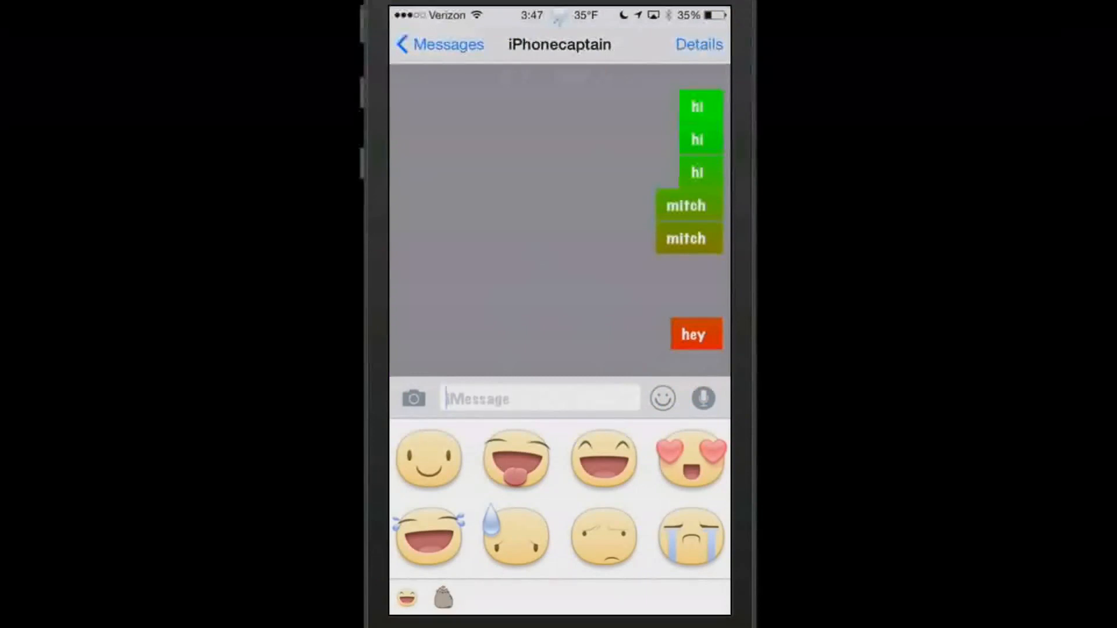
pyautogui.press('home')
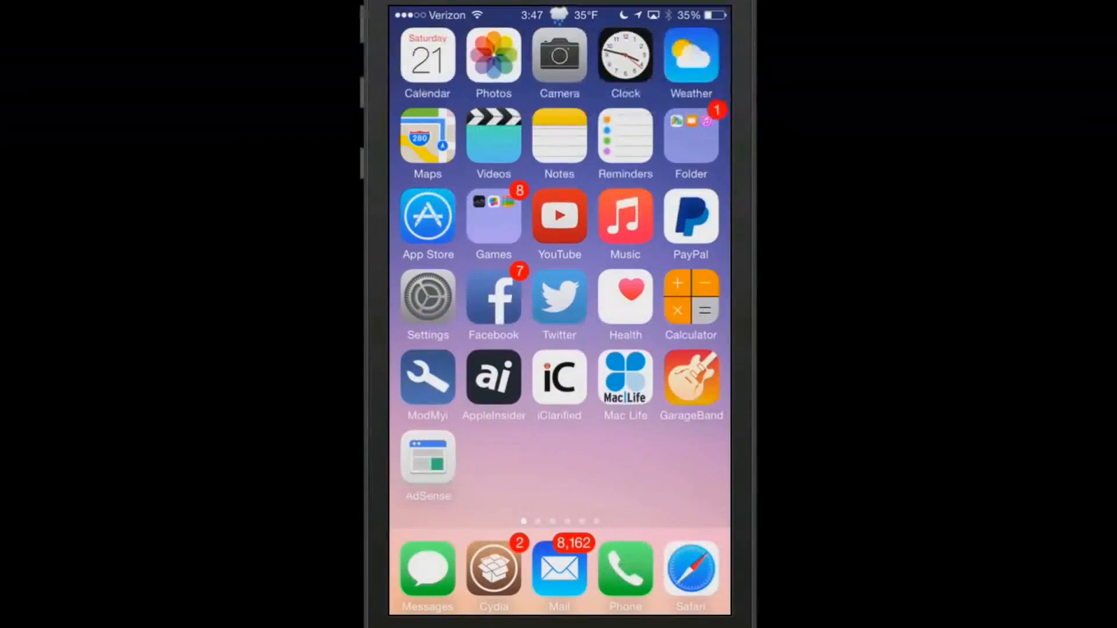